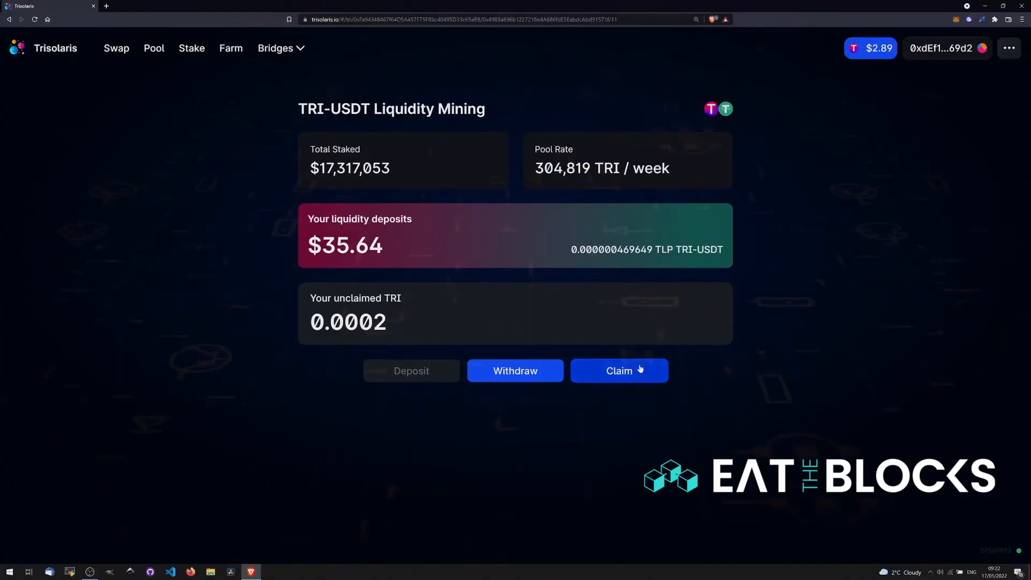
# Step: Claim the TRI-USDT pool's unclaimed TRI rewards and confirm the transaction in MetaMask
pyautogui.click(618, 370)
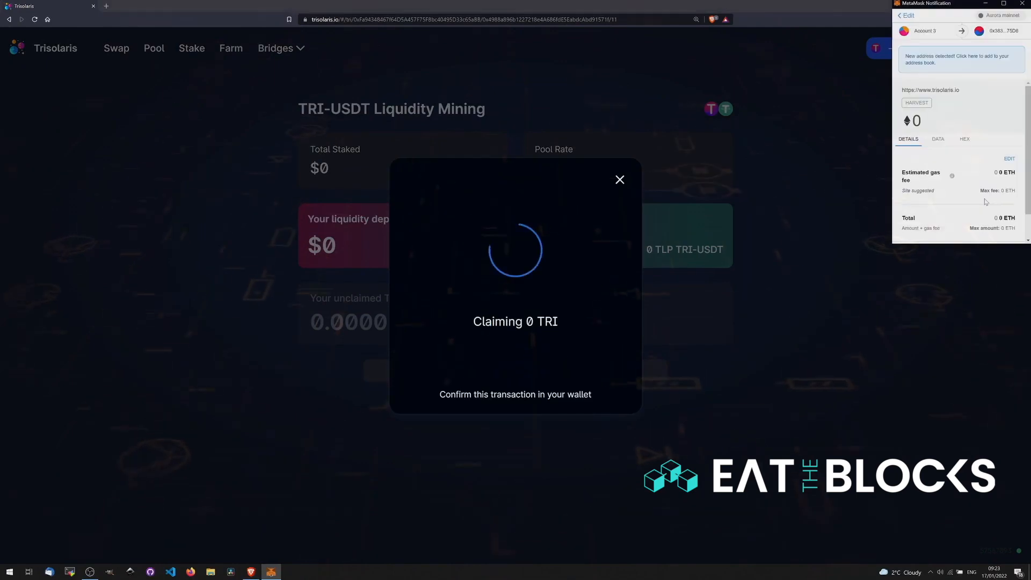
pyautogui.scroll(-3)
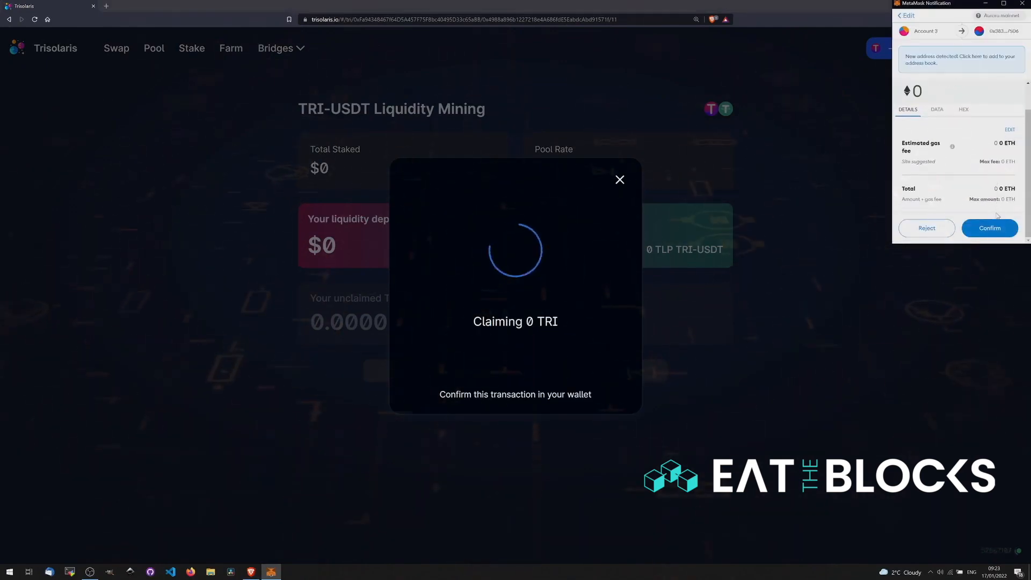
pyautogui.click(989, 228)
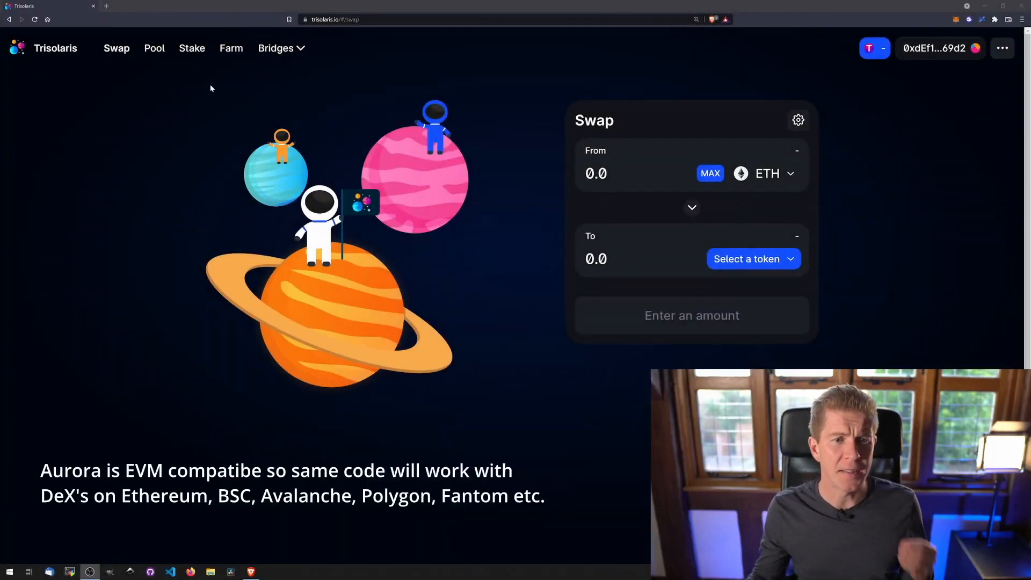
pyautogui.moveTo(231, 48)
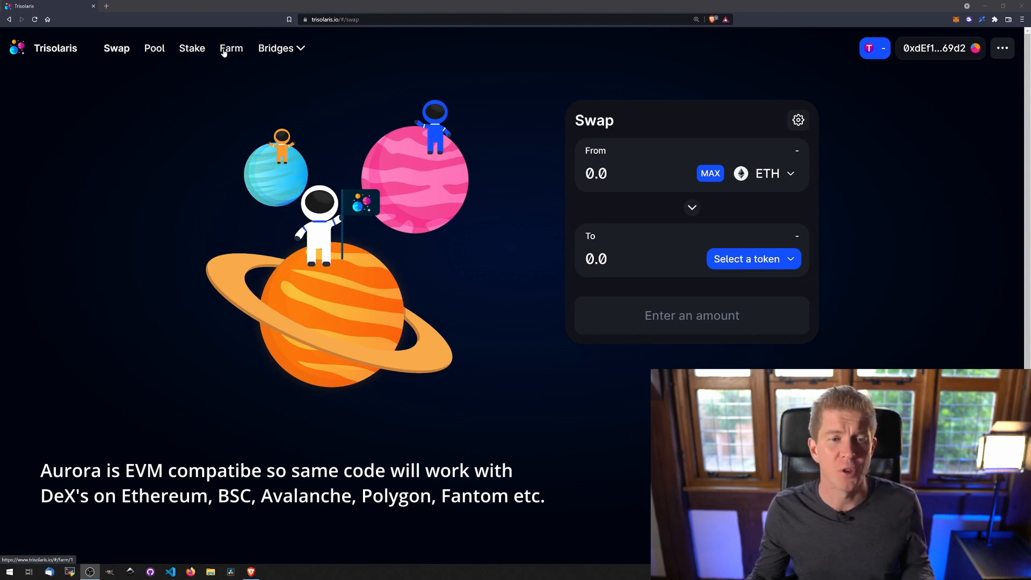
# Step: From Farm, reopen the TRI-USDT pool, claim the remaining TRI and confirm in MetaMask
pyautogui.click(231, 48)
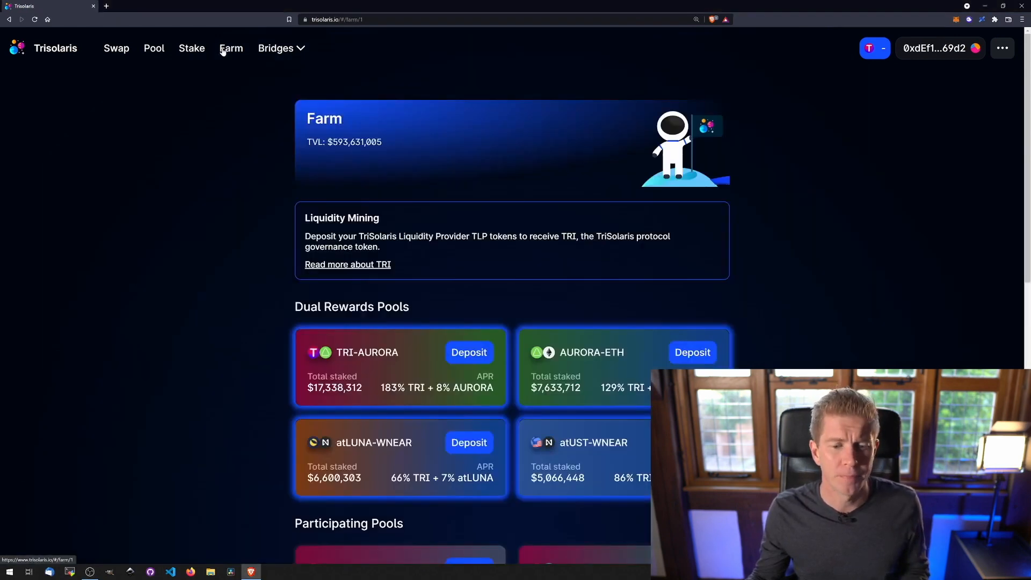
pyautogui.scroll(-3)
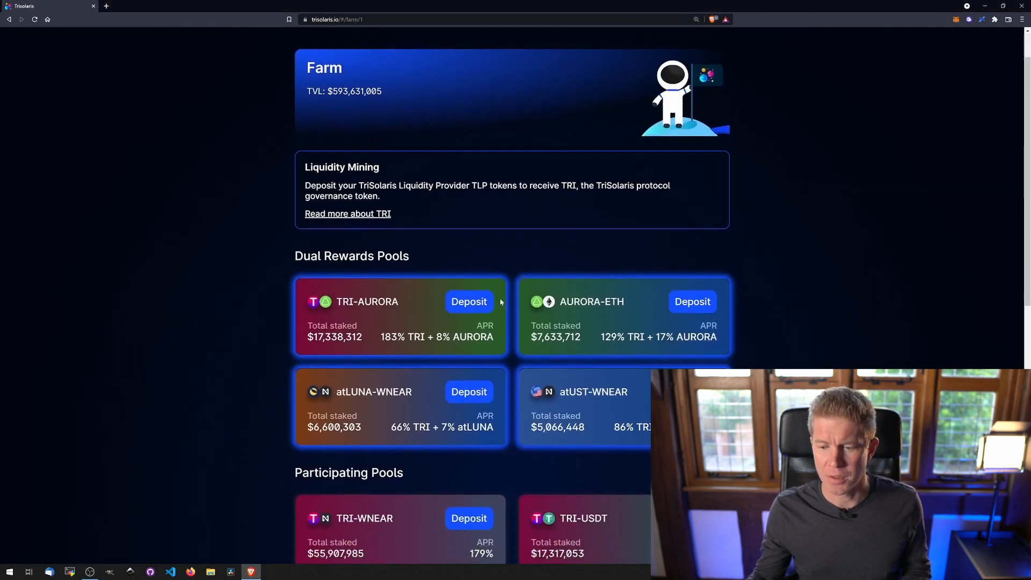
pyautogui.scroll(-3)
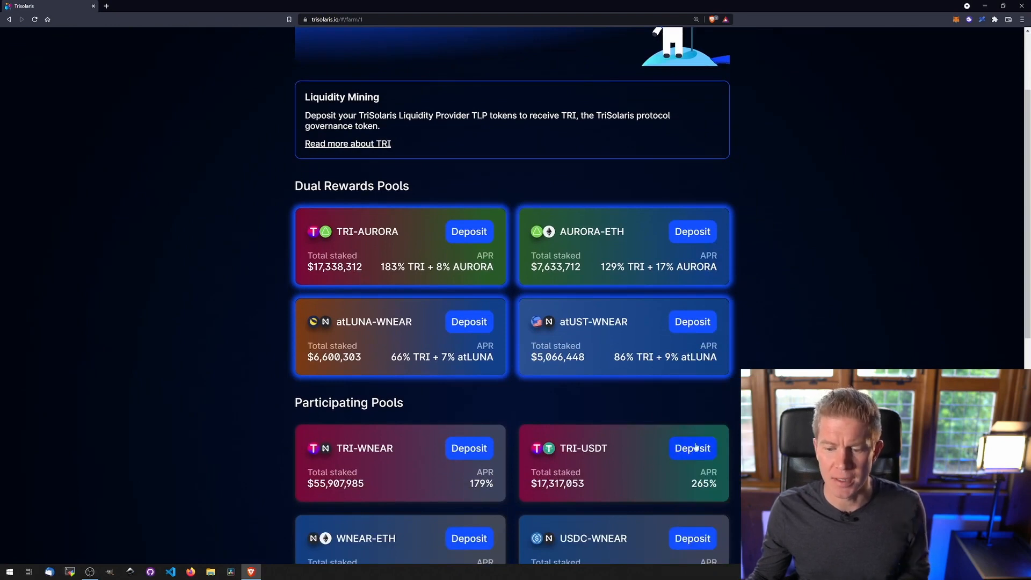
pyautogui.click(692, 448)
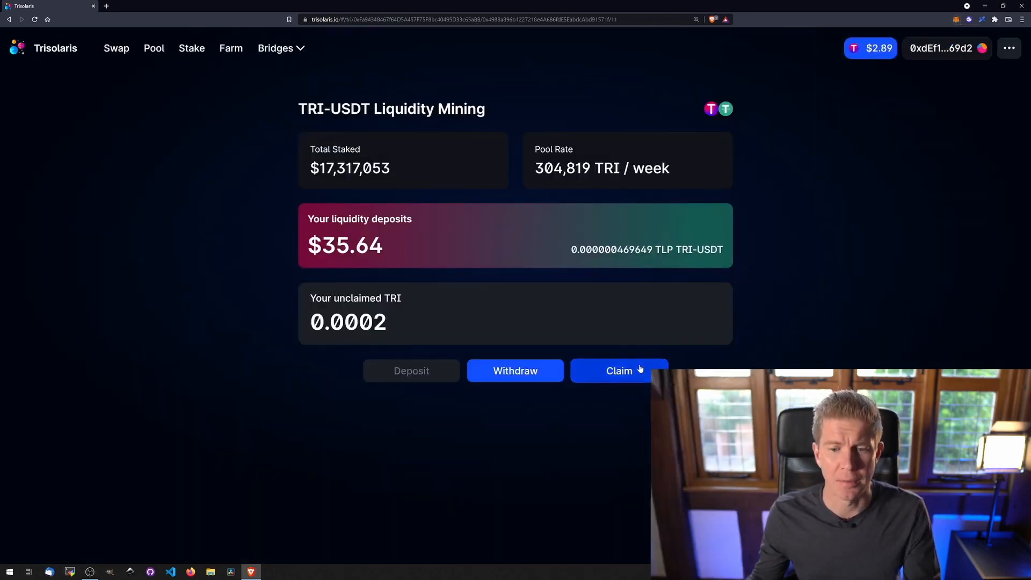
pyautogui.click(618, 370)
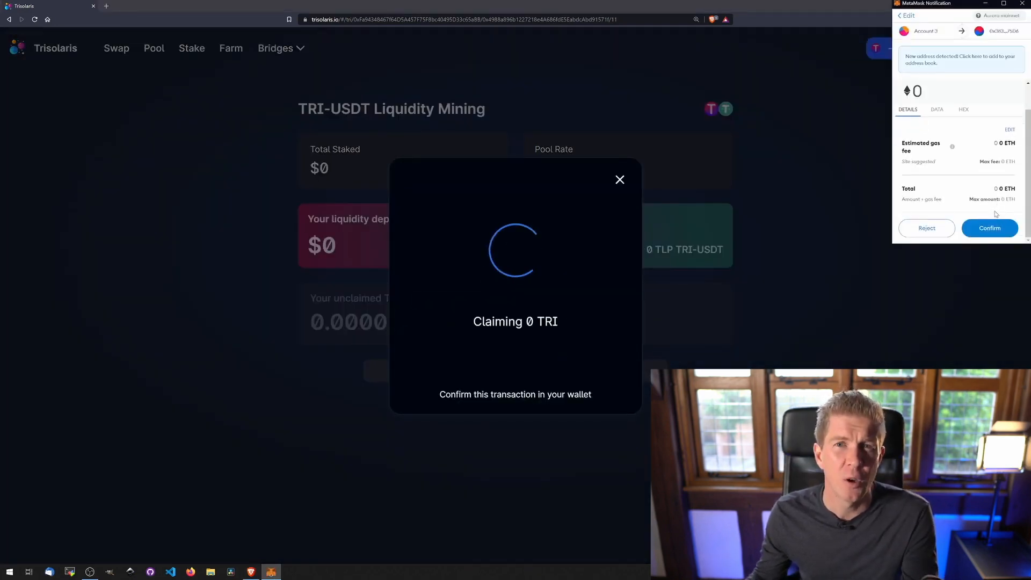
pyautogui.click(990, 229)
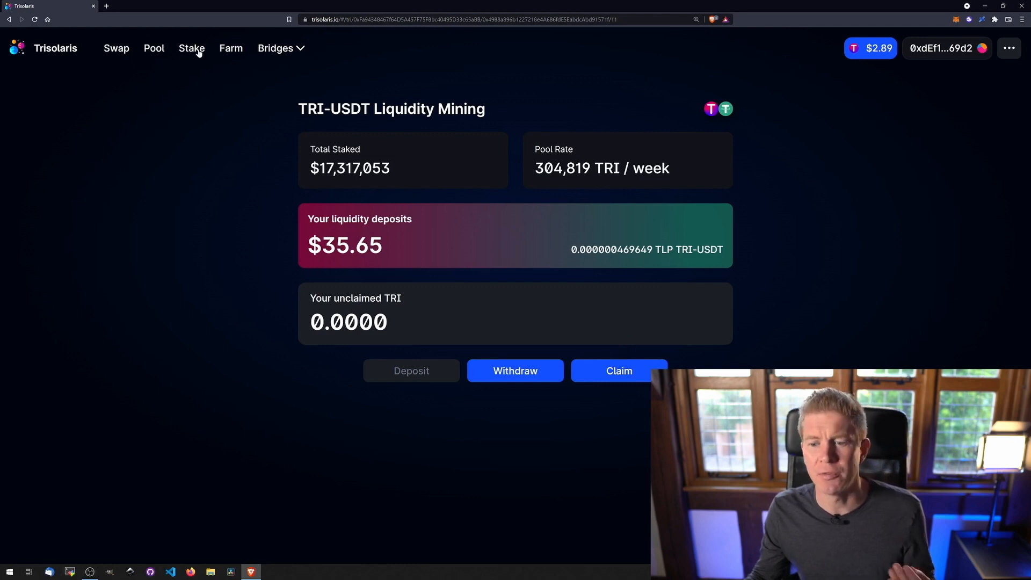
# Step: Stake TRI for xTRI (now 0.4533), then open the earlier harvest transaction on the explorer
pyautogui.click(191, 48)
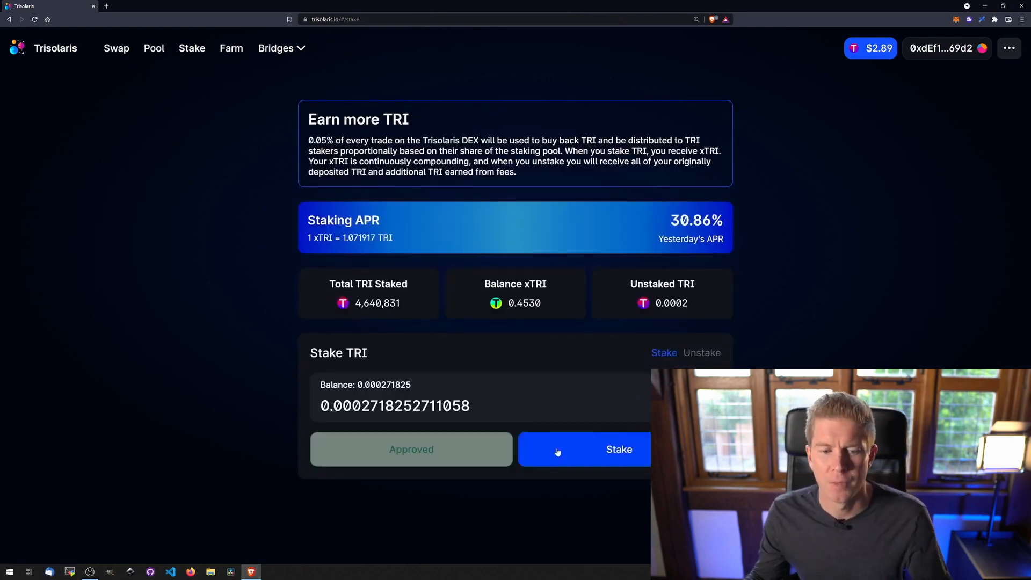
pyautogui.moveTo(600, 439)
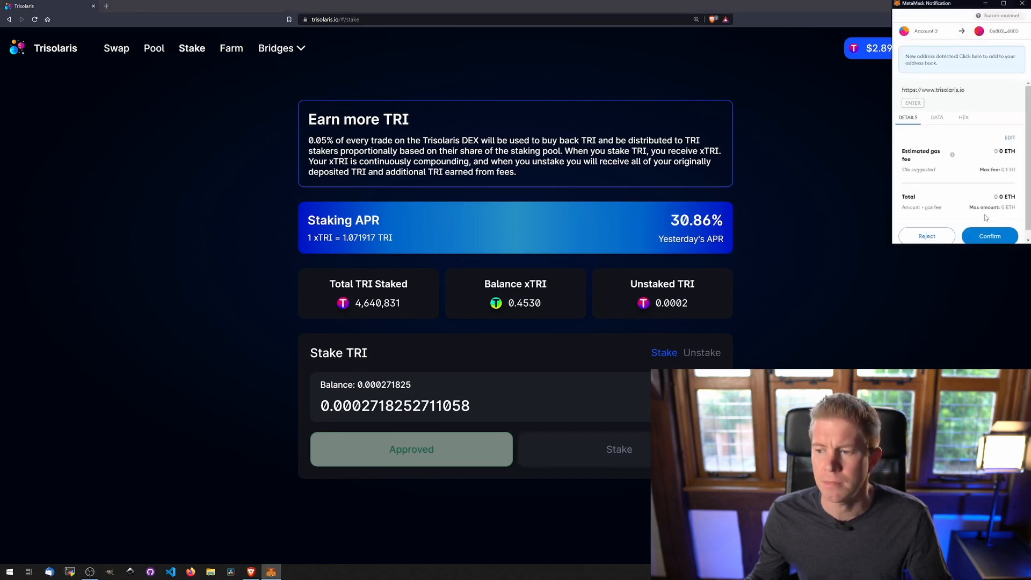
pyautogui.click(990, 235)
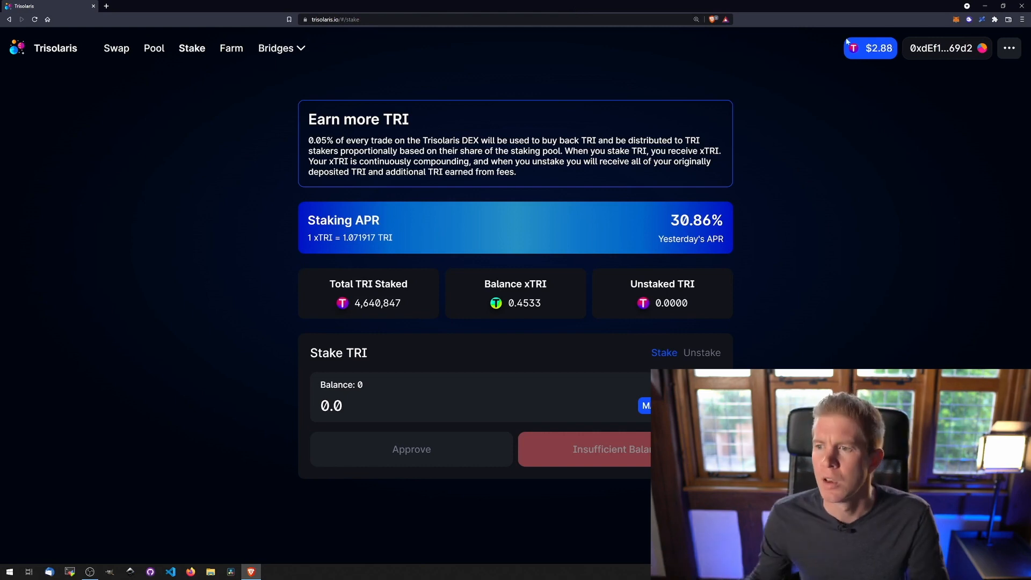
pyautogui.moveTo(949, 91)
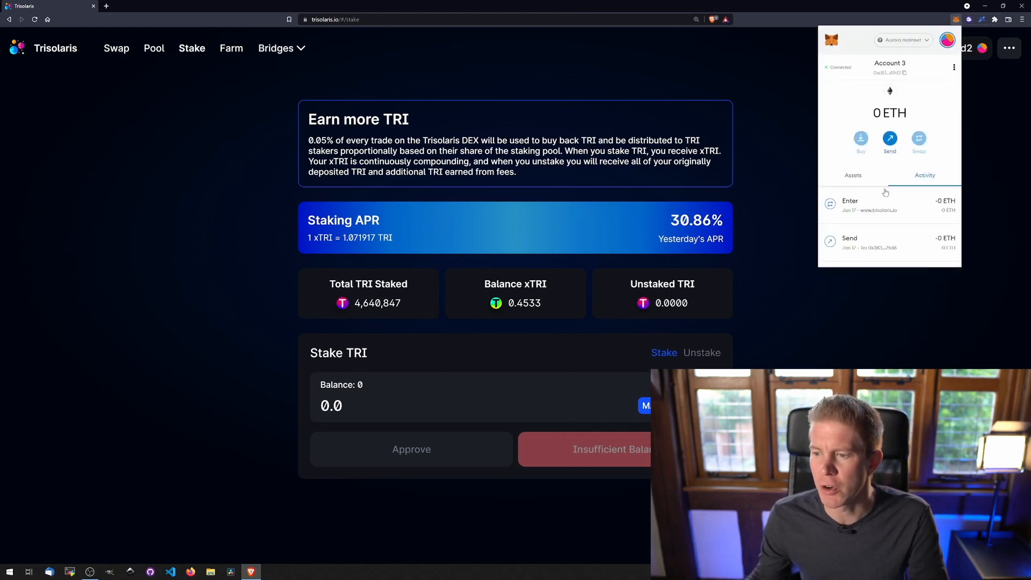
pyautogui.click(850, 237)
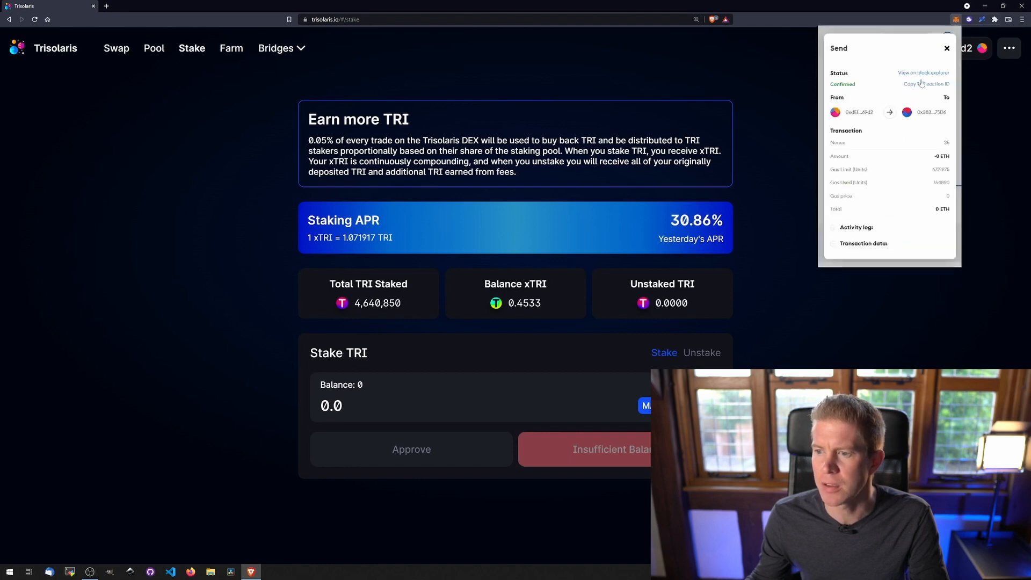
pyautogui.click(923, 72)
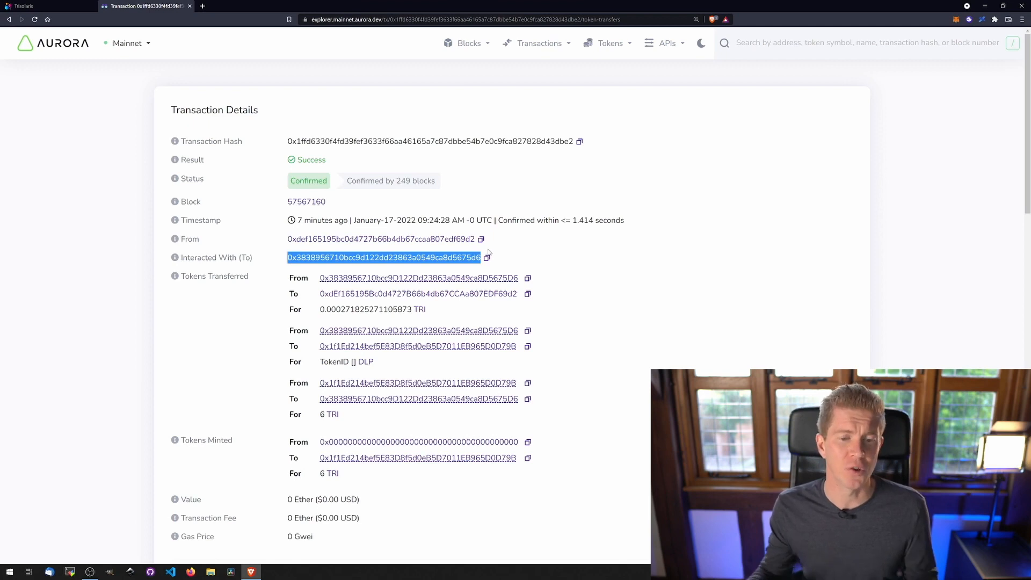
pyautogui.moveTo(531, 263)
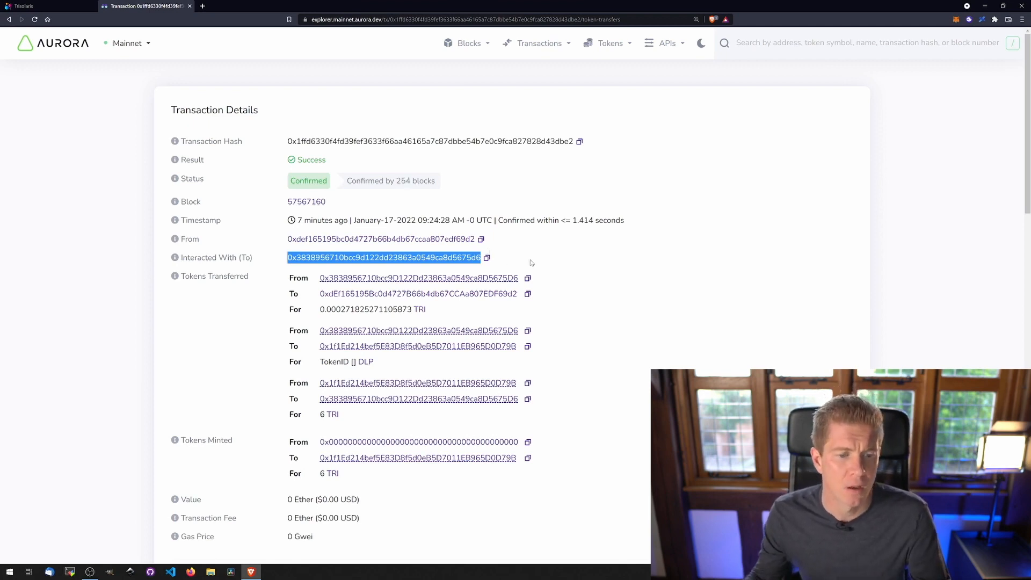
# Step: Scroll the Aurora Explorer transaction to its decoded input harvest(pid 4, address to)
pyautogui.scroll(-3)
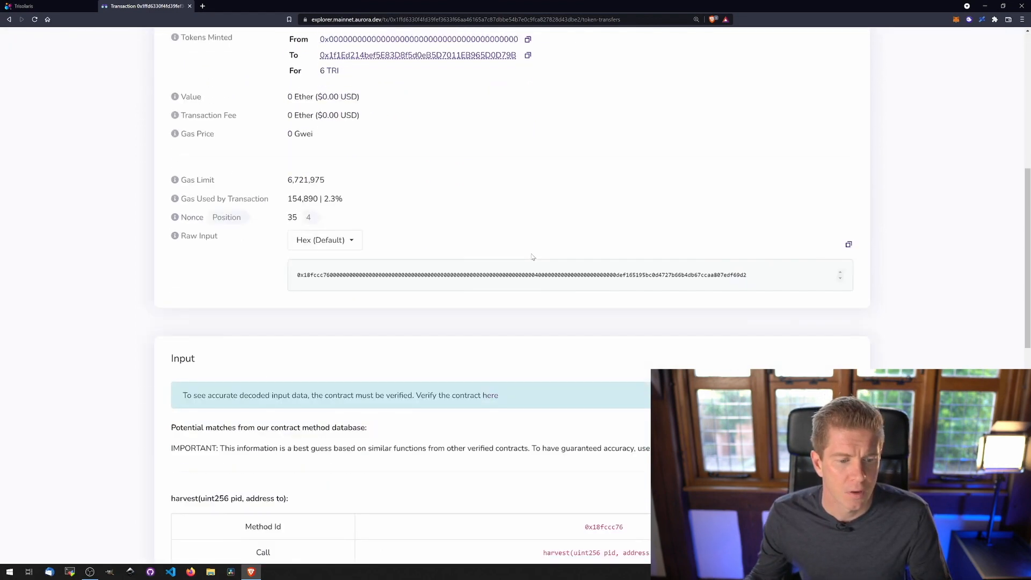
pyautogui.scroll(-3)
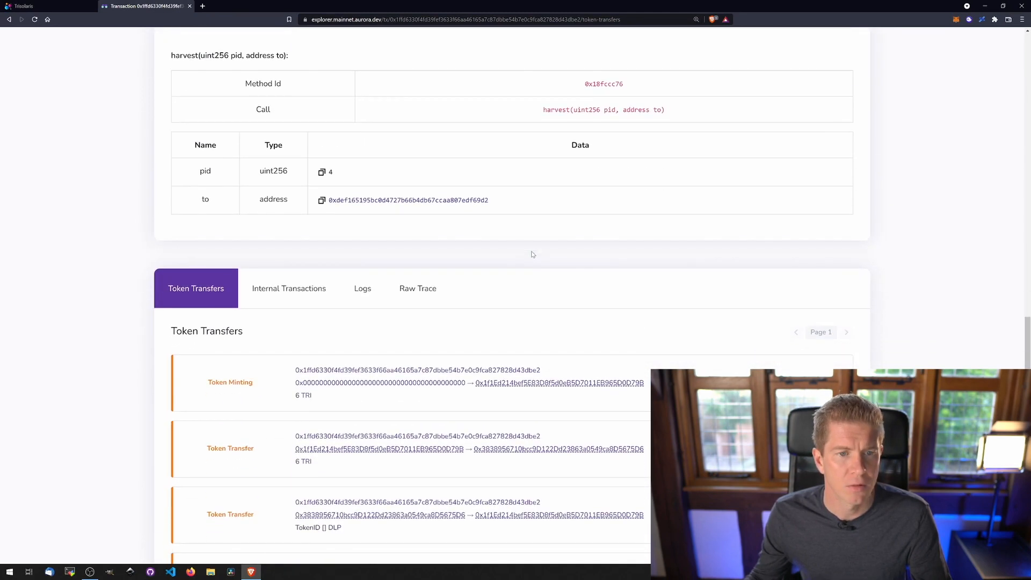
pyautogui.scroll(3)
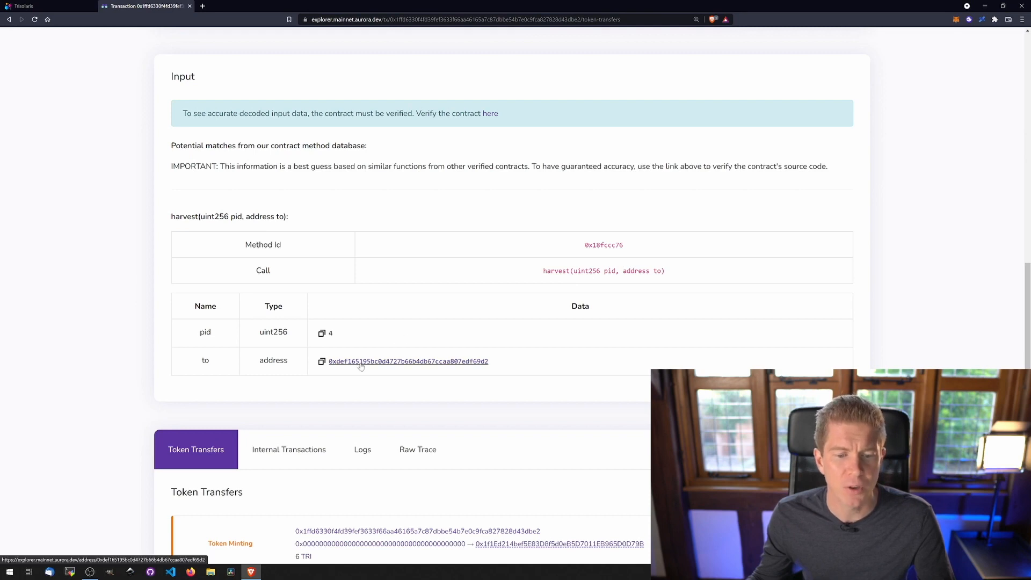
pyautogui.moveTo(337, 334)
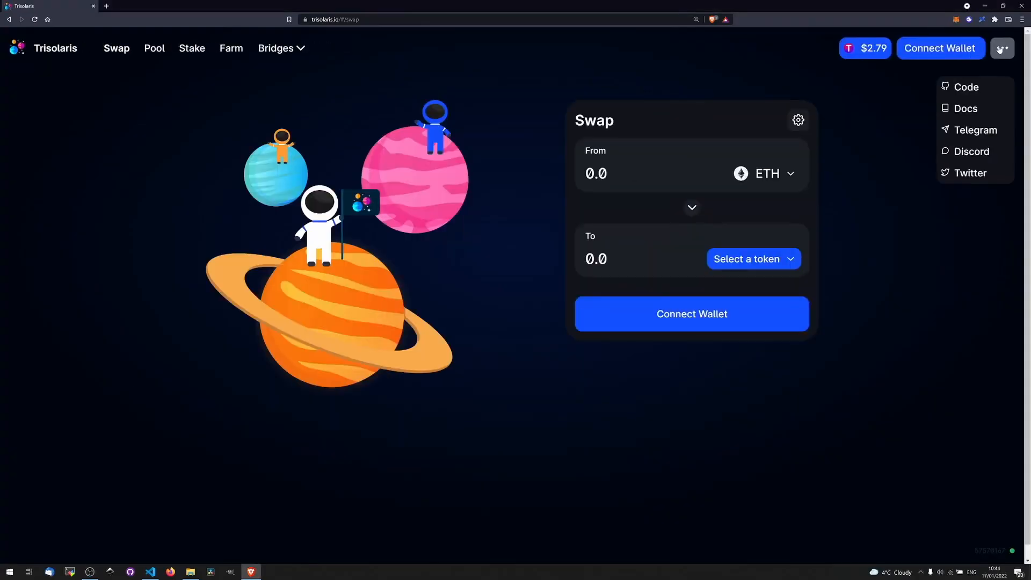
# Step: Open trisolaris_core contracts/rewards/MasterChefV2.sol on GitHub and search for 'harvest'
pyautogui.click(967, 86)
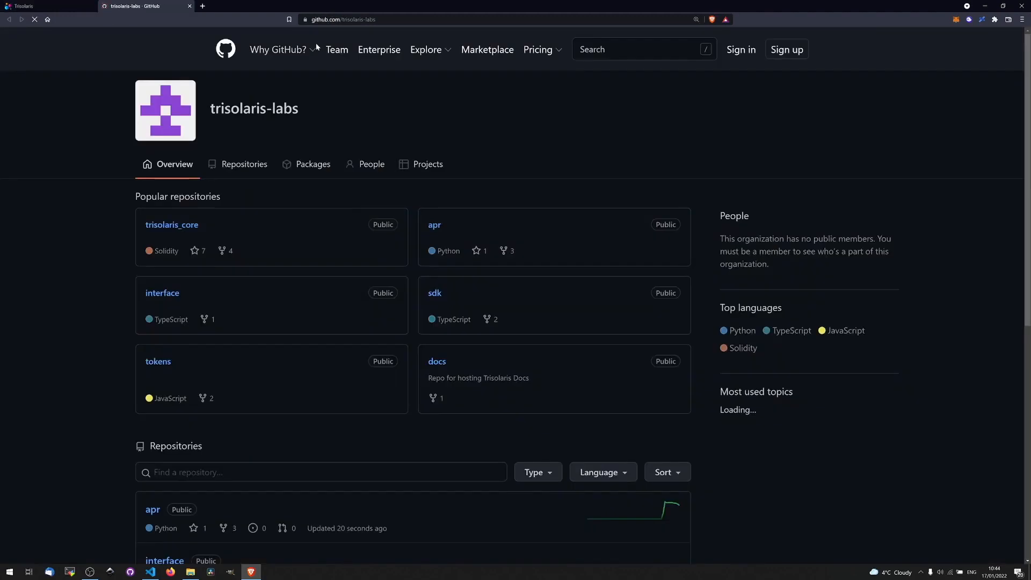
pyautogui.click(172, 225)
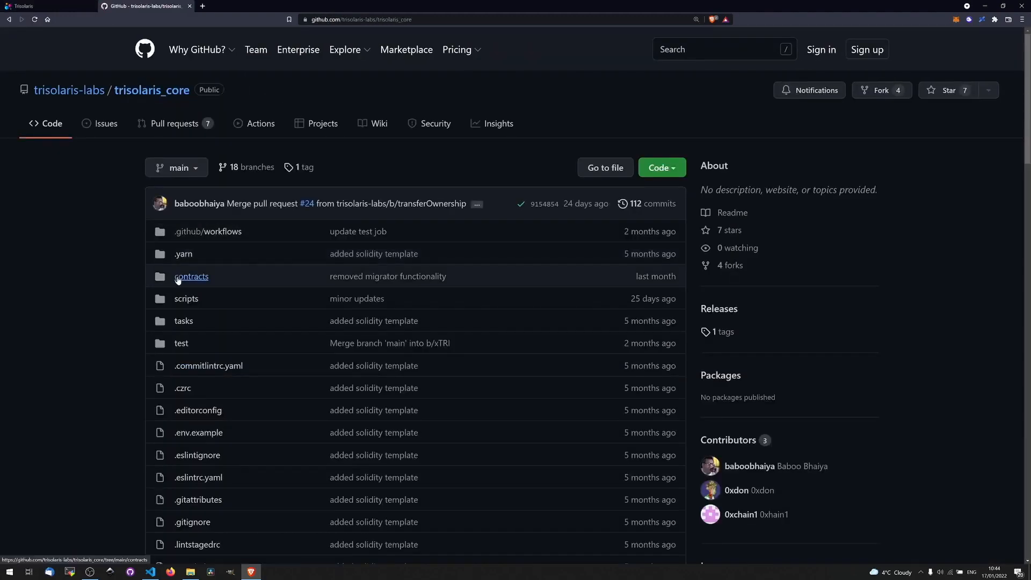
pyautogui.click(191, 277)
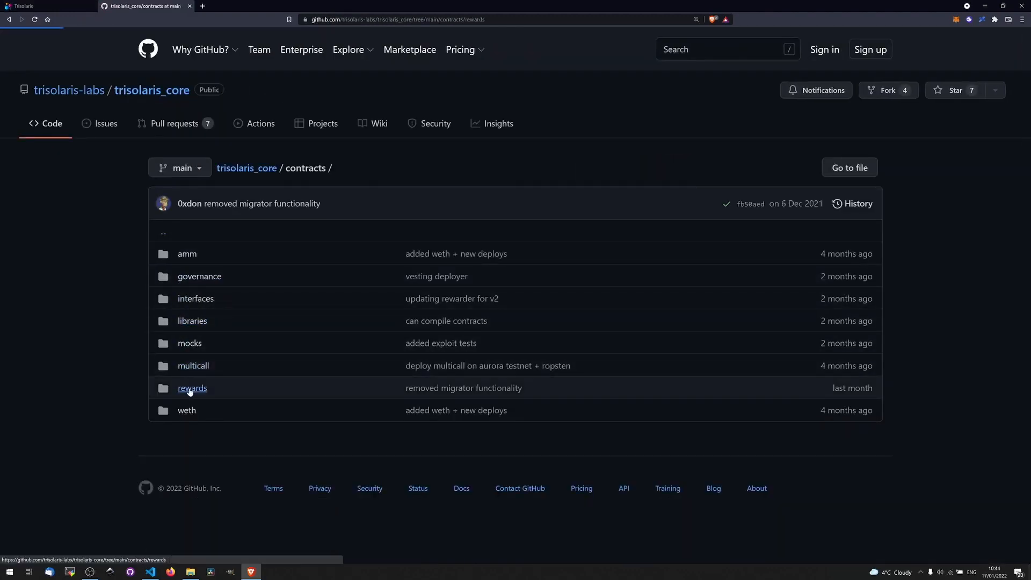
pyautogui.click(191, 388)
pyautogui.write('harvest')
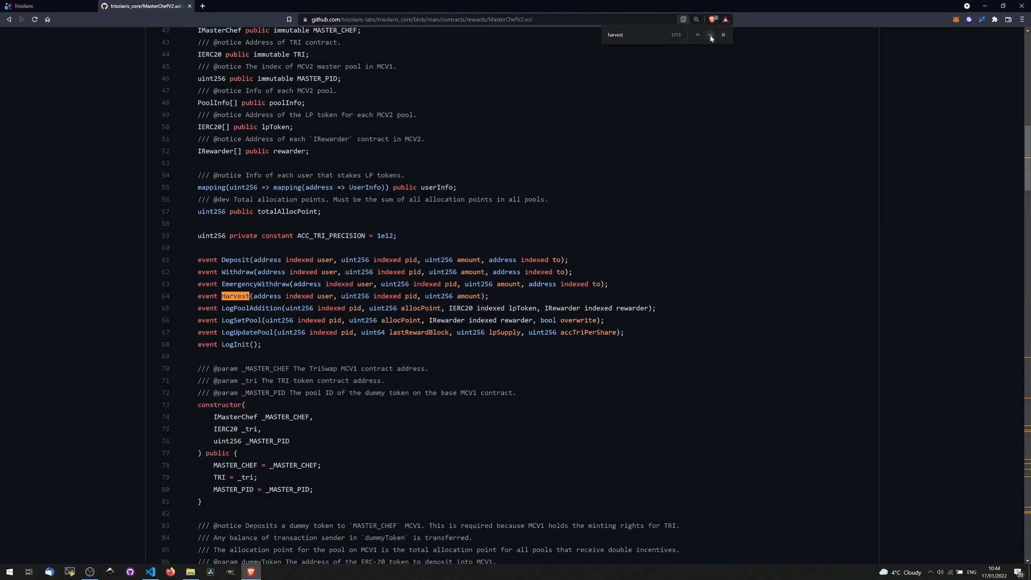
pyautogui.click(710, 35)
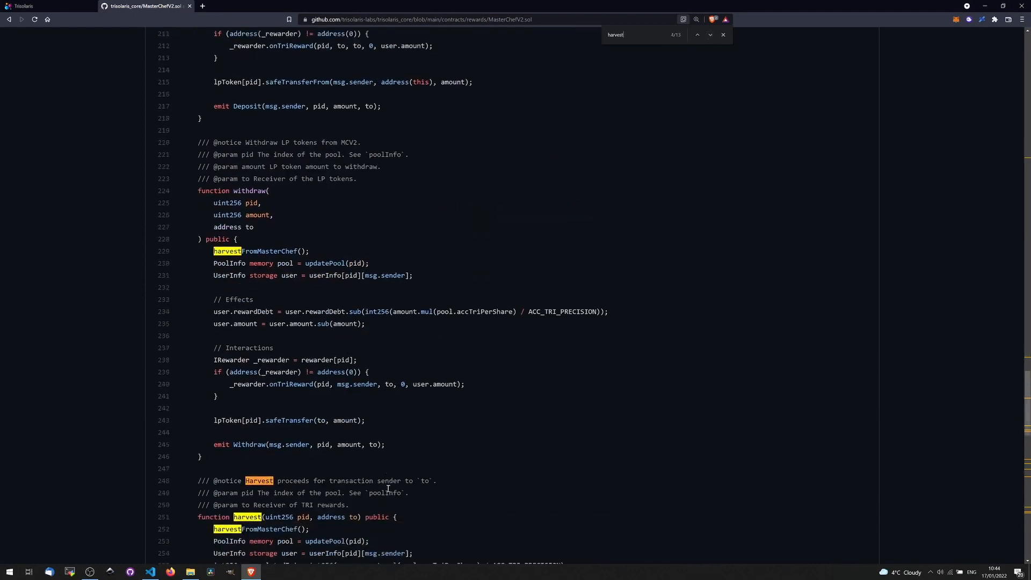
pyautogui.scroll(-3)
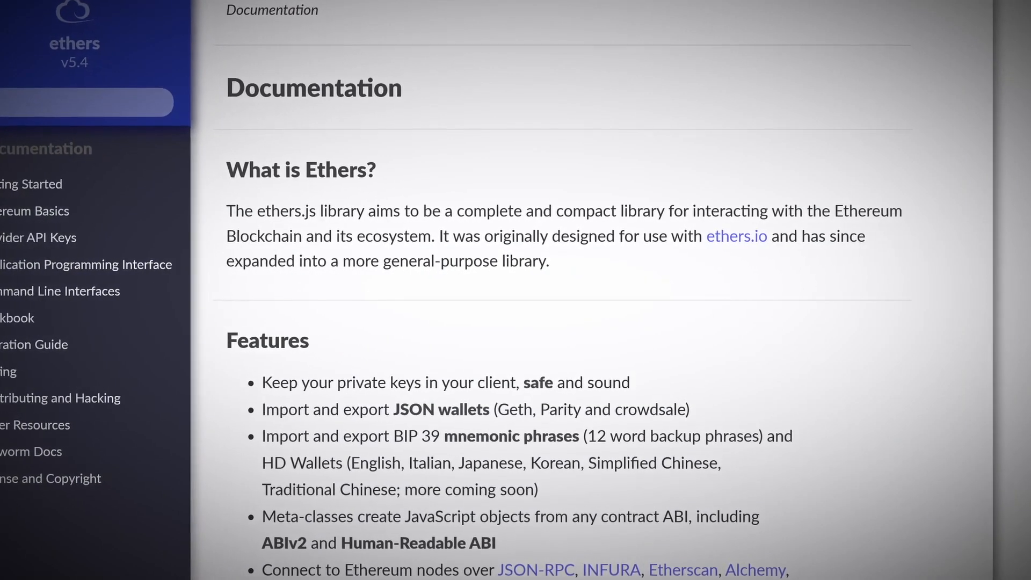
# Step: Scroll through the ethers.js v5.4 documentation overview
pyautogui.scroll(-3)
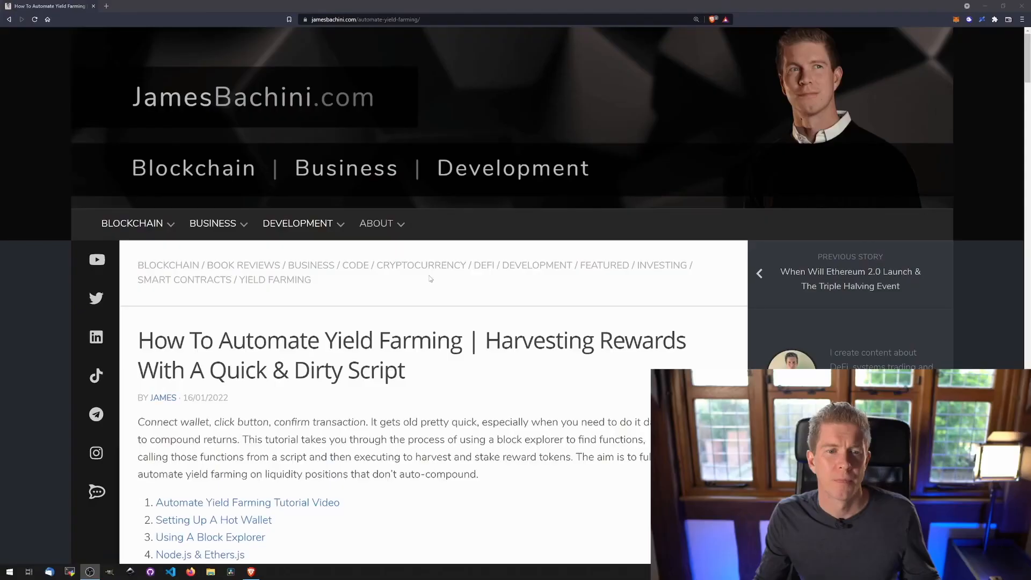
pyautogui.moveTo(684, 281)
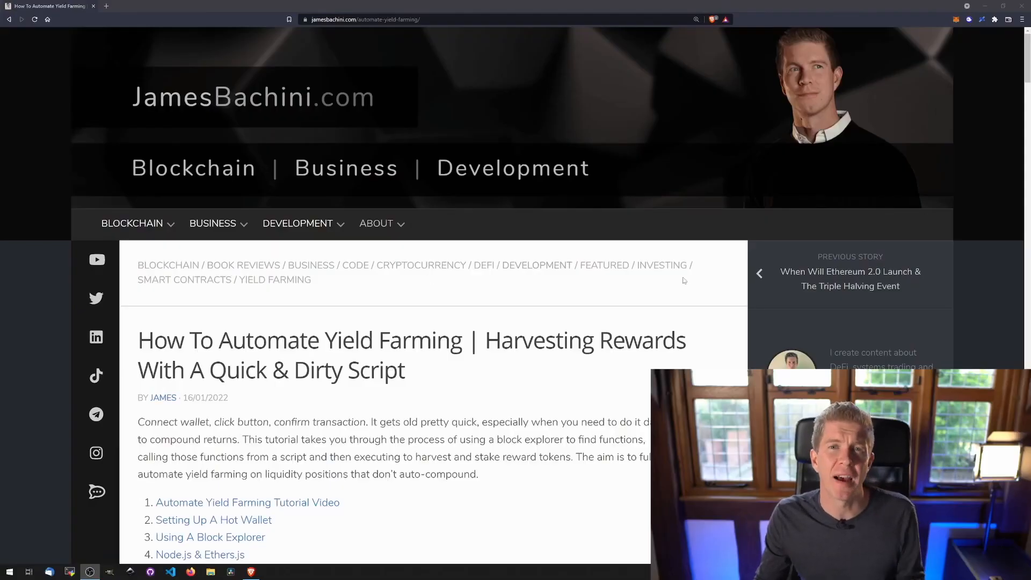
# Step: Scroll down to the script setup and highlight the auroraPrivateKey environment variable
pyautogui.scroll(-3)
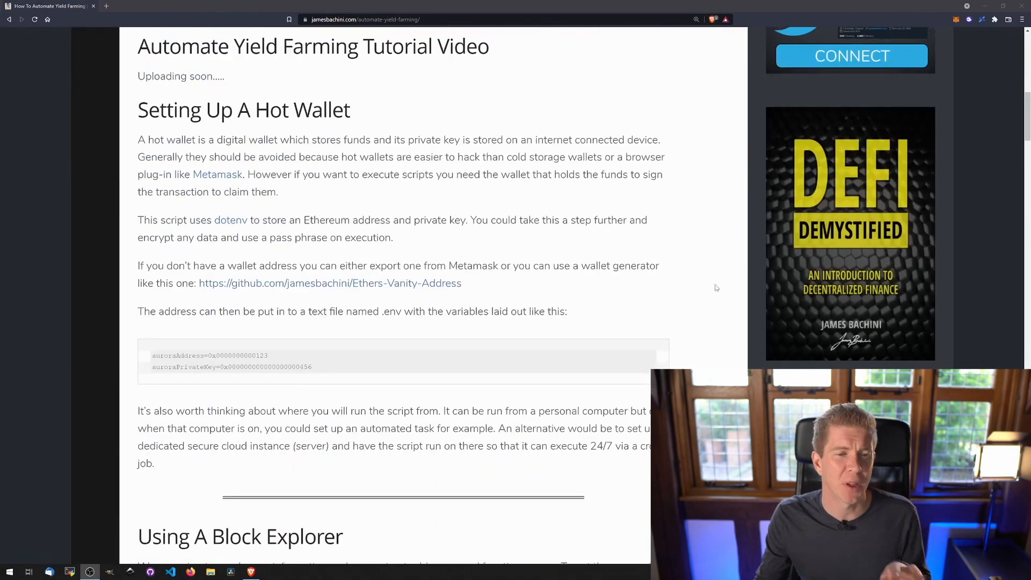
pyautogui.scroll(-3)
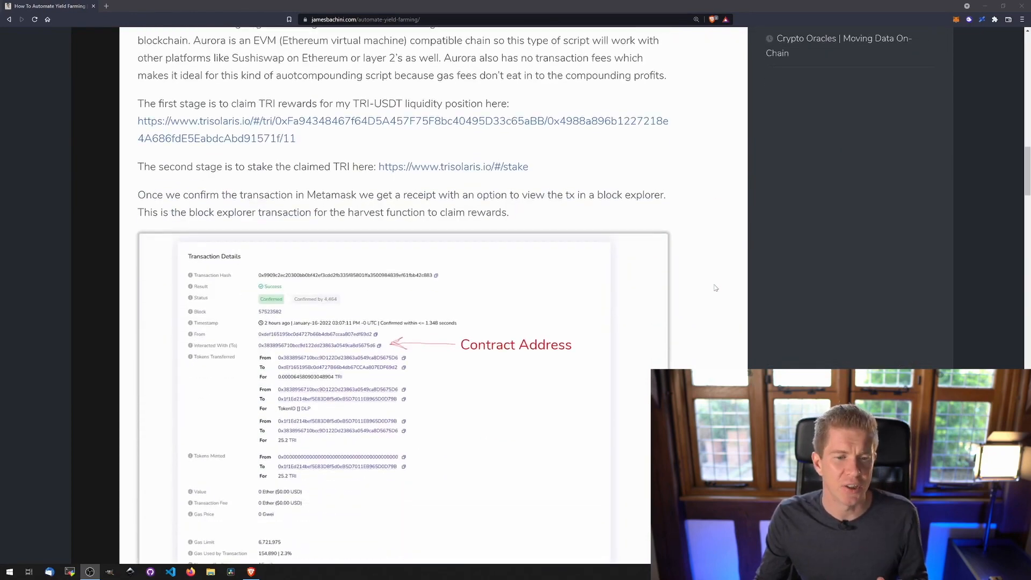
pyautogui.scroll(-3)
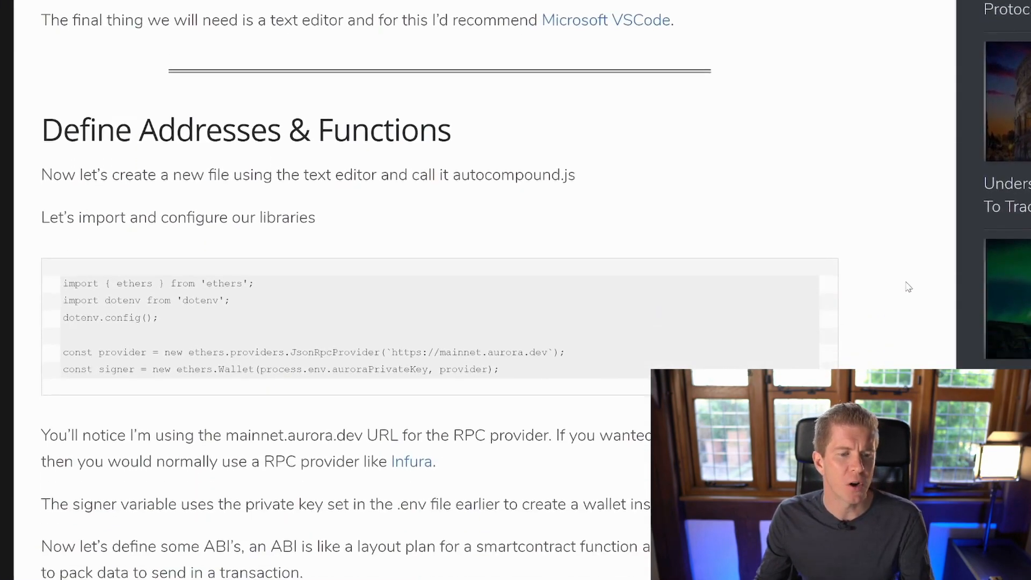
pyautogui.scroll(-3)
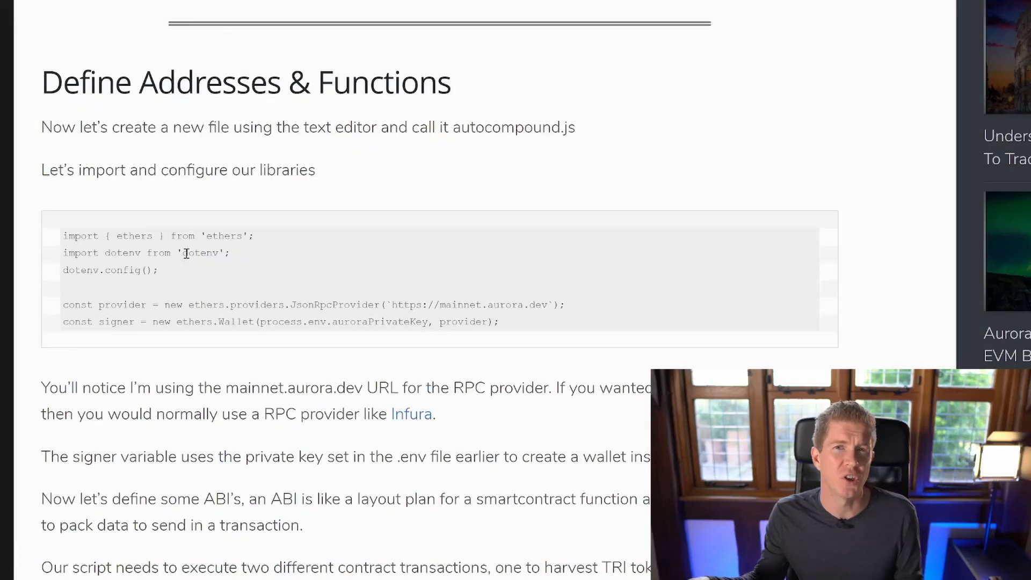
pyautogui.scroll(-3)
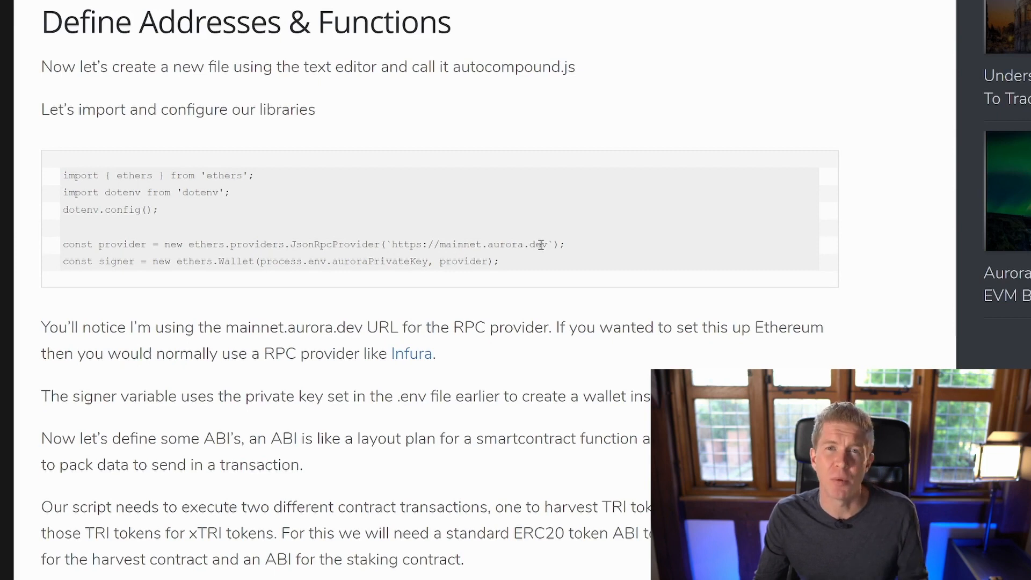
pyautogui.moveTo(523, 268)
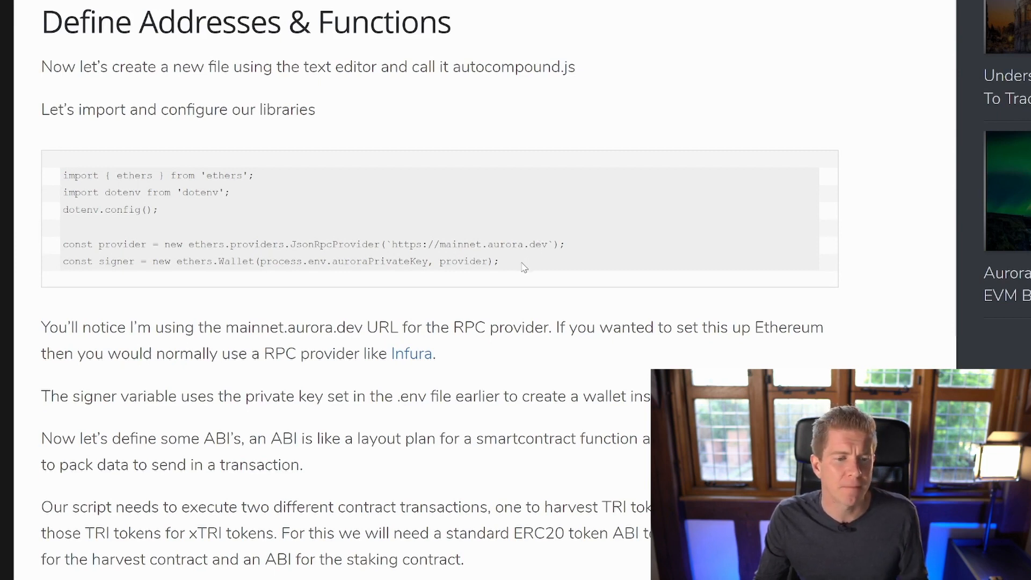
pyautogui.moveTo(451, 249)
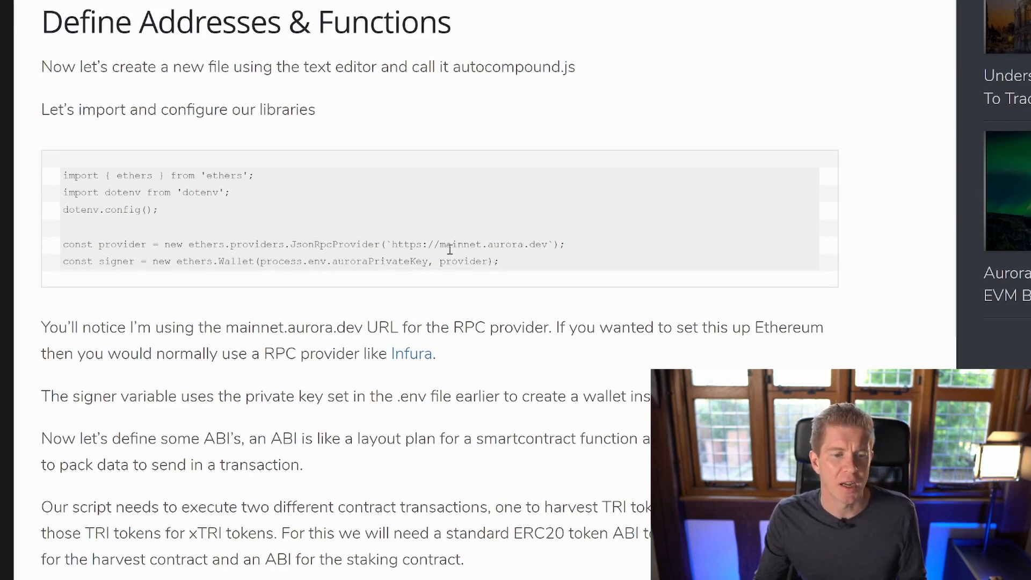
pyautogui.moveTo(369, 258)
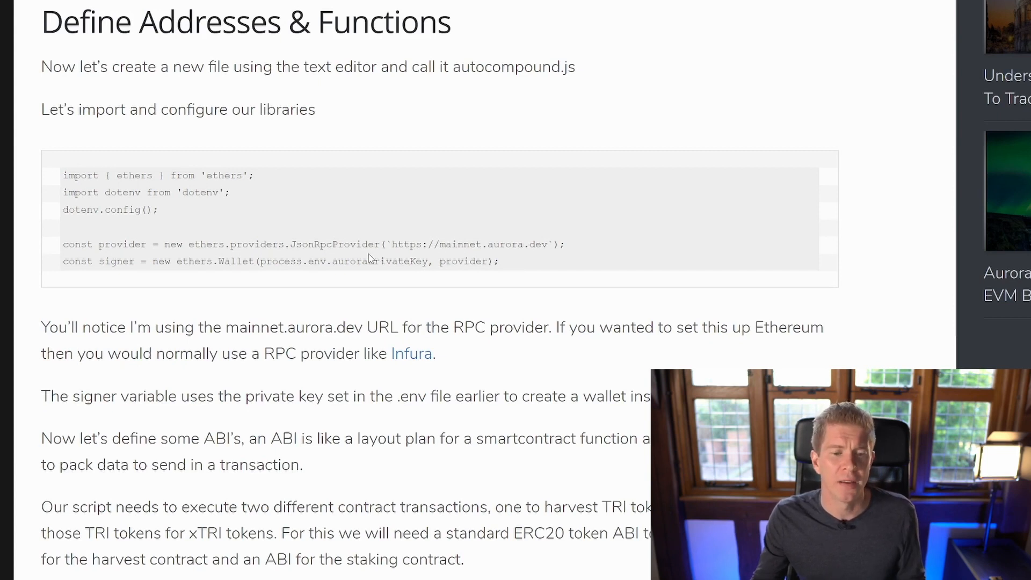
pyautogui.doubleClick(380, 261)
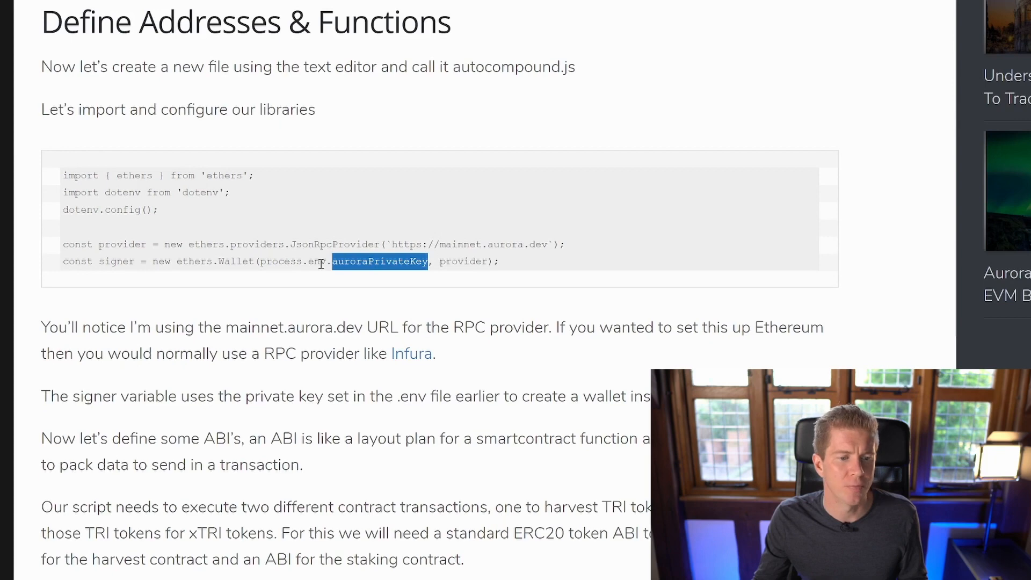
# Step: Highlight the harvest ABI signature, its name and its 'to' parameter
pyautogui.scroll(-3)
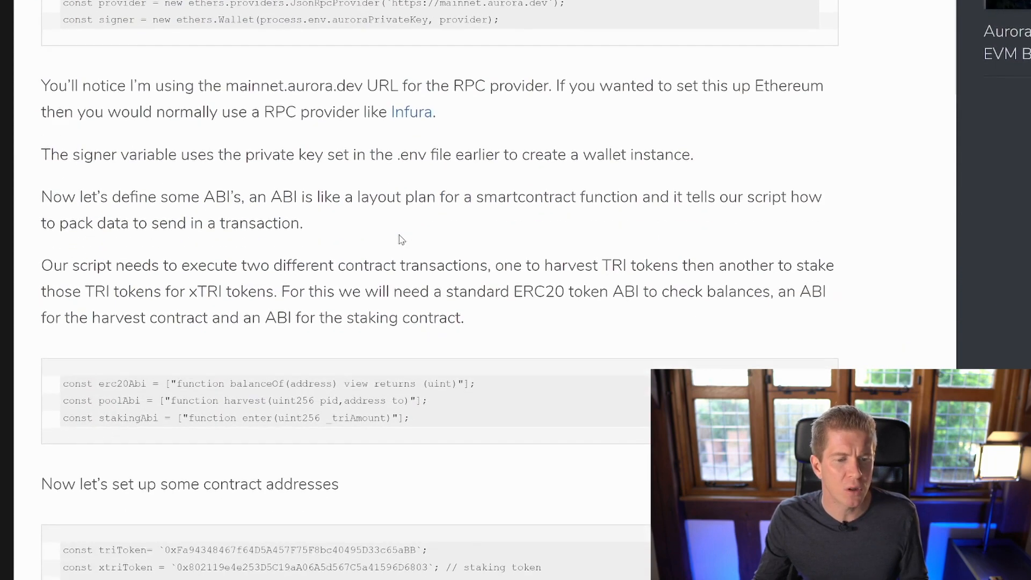
pyautogui.scroll(-3)
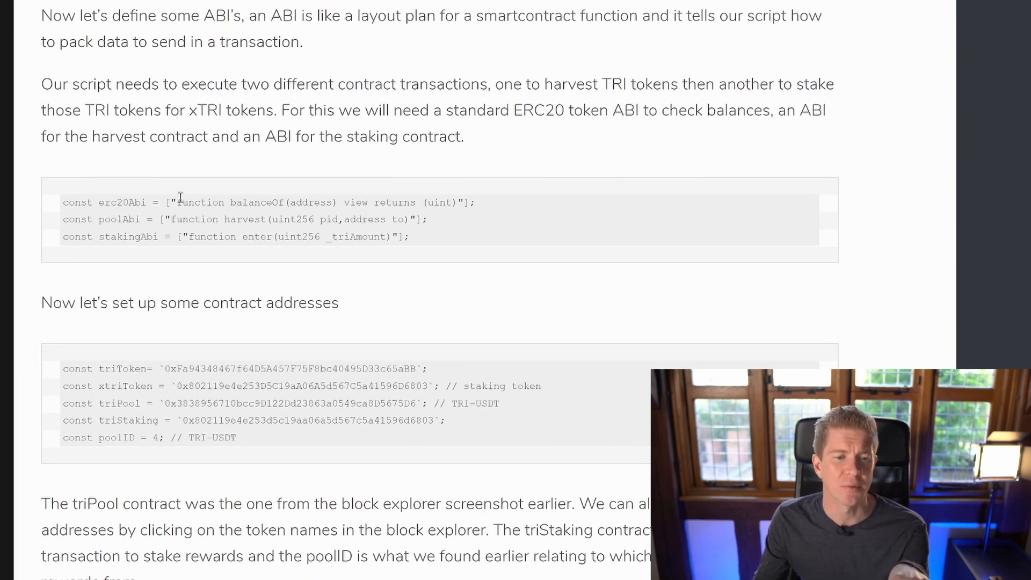
pyautogui.moveTo(182, 232)
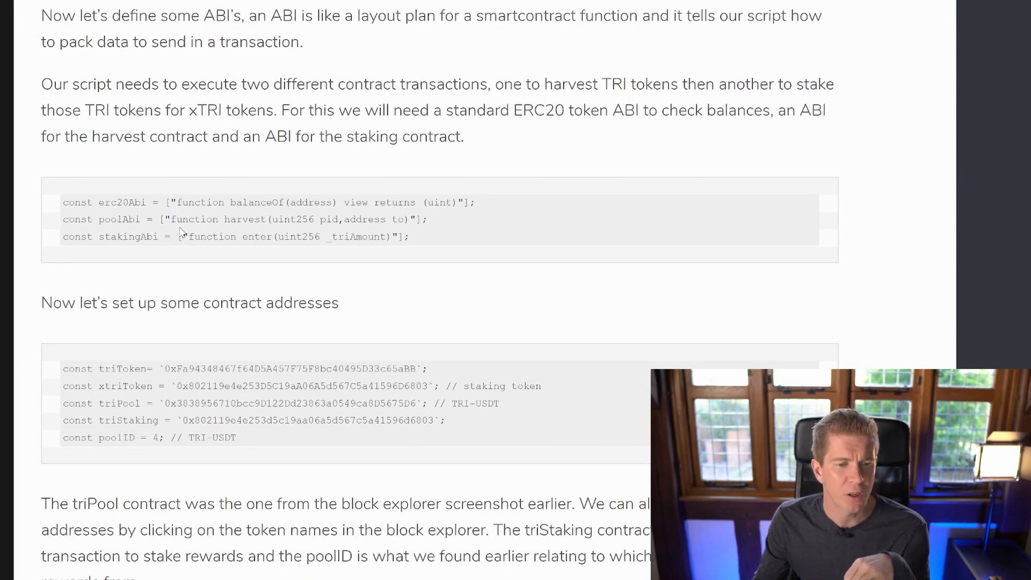
pyautogui.moveTo(261, 219); pyautogui.dragTo(408, 219)
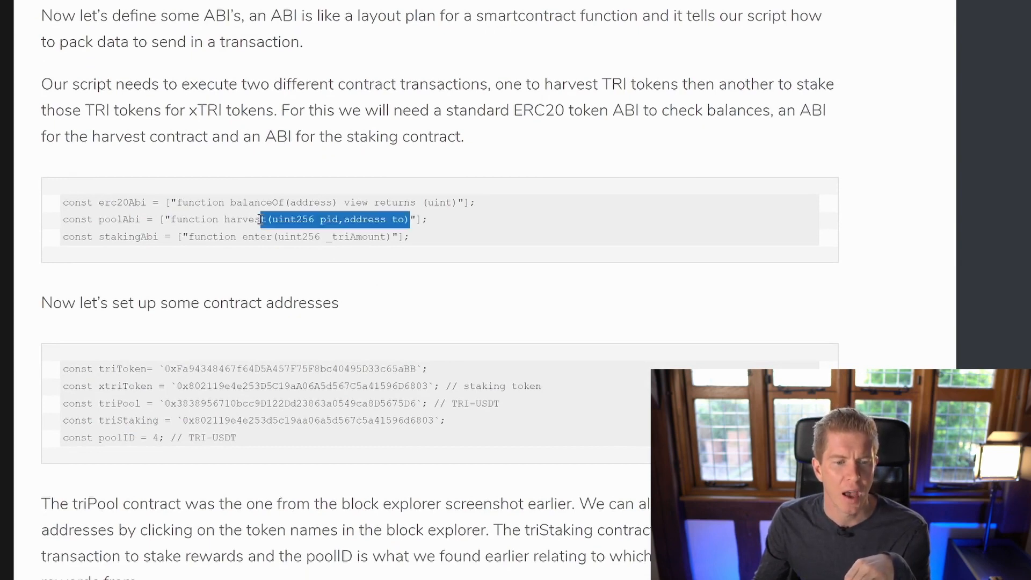
pyautogui.click(174, 219)
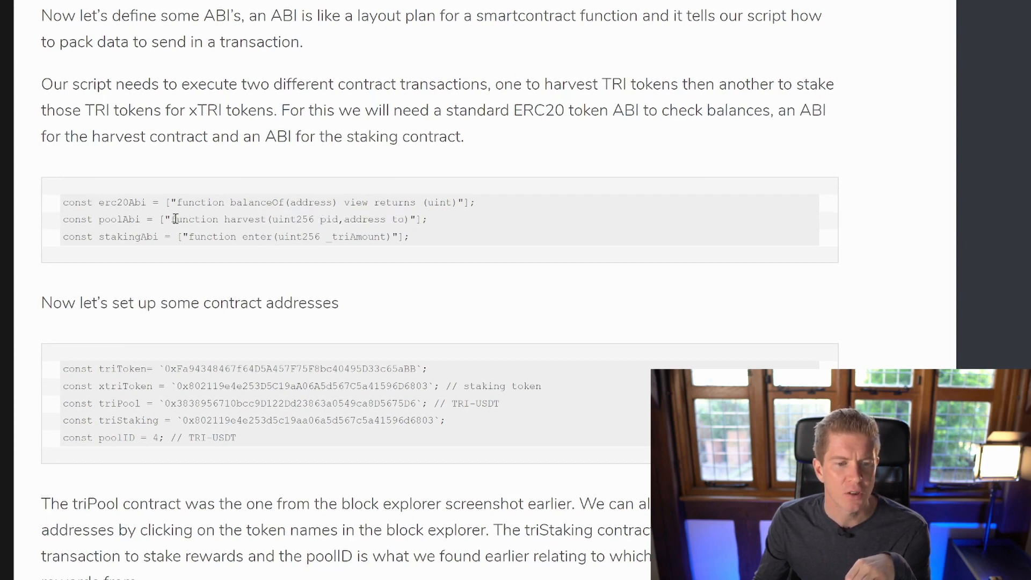
pyautogui.moveTo(171, 219); pyautogui.dragTo(408, 219)
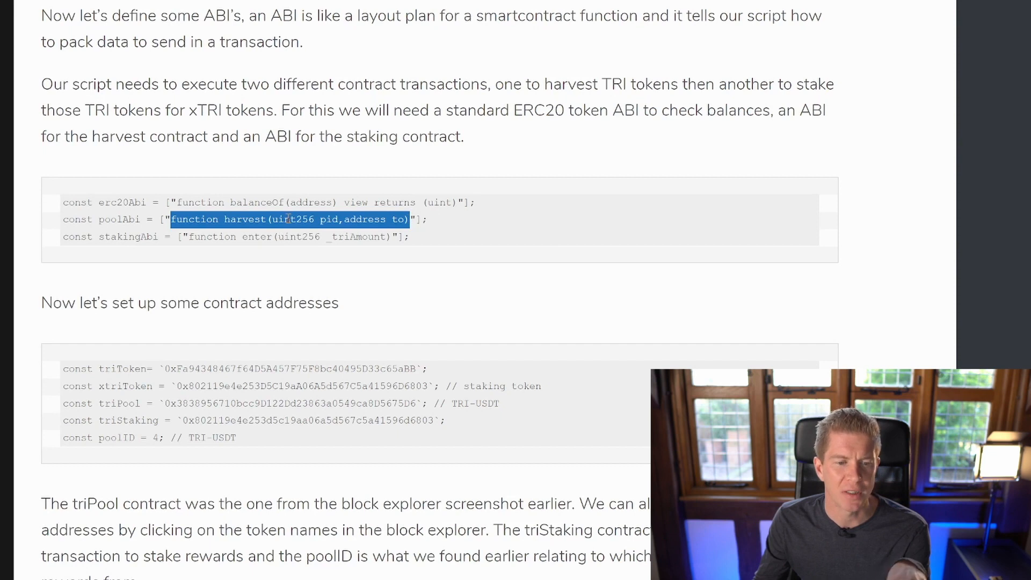
pyautogui.doubleClick(244, 220)
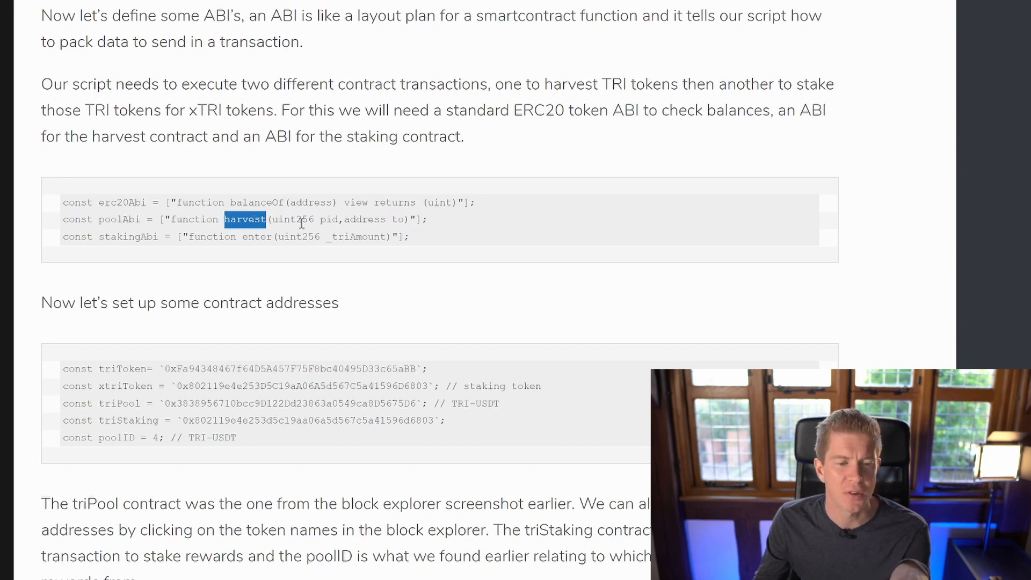
pyautogui.click(310, 219)
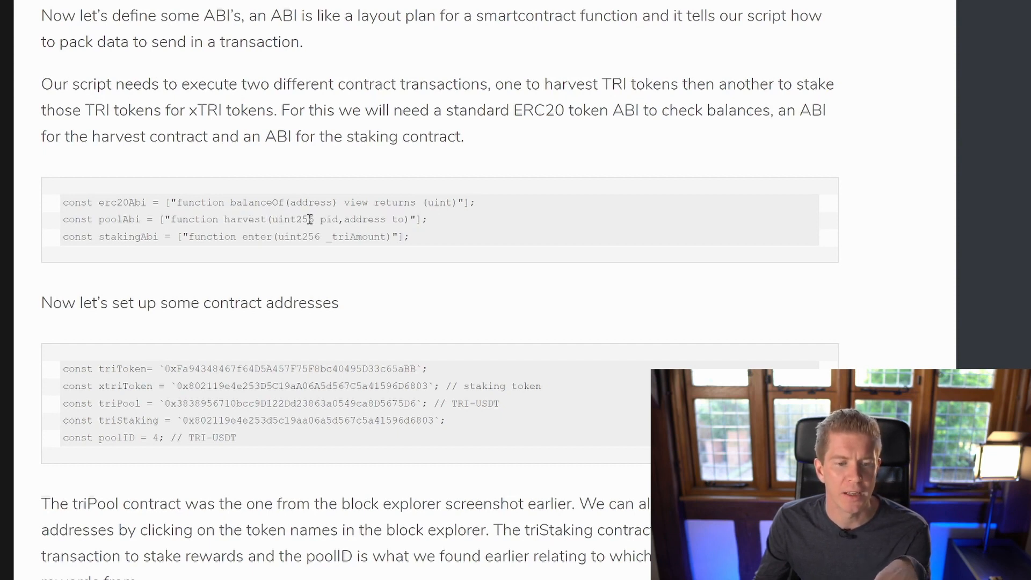
pyautogui.doubleClick(366, 219)
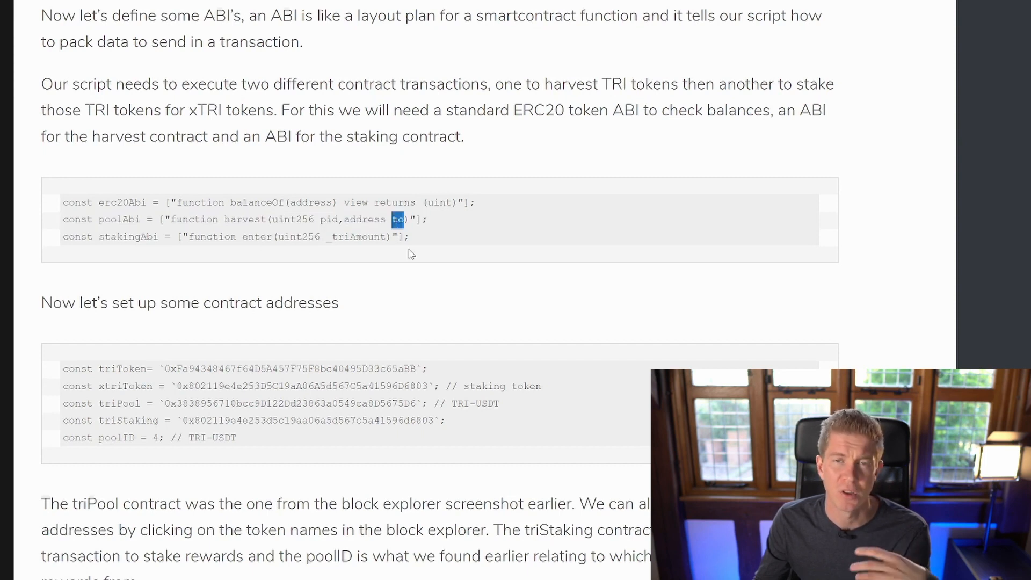
pyautogui.moveTo(226, 201)
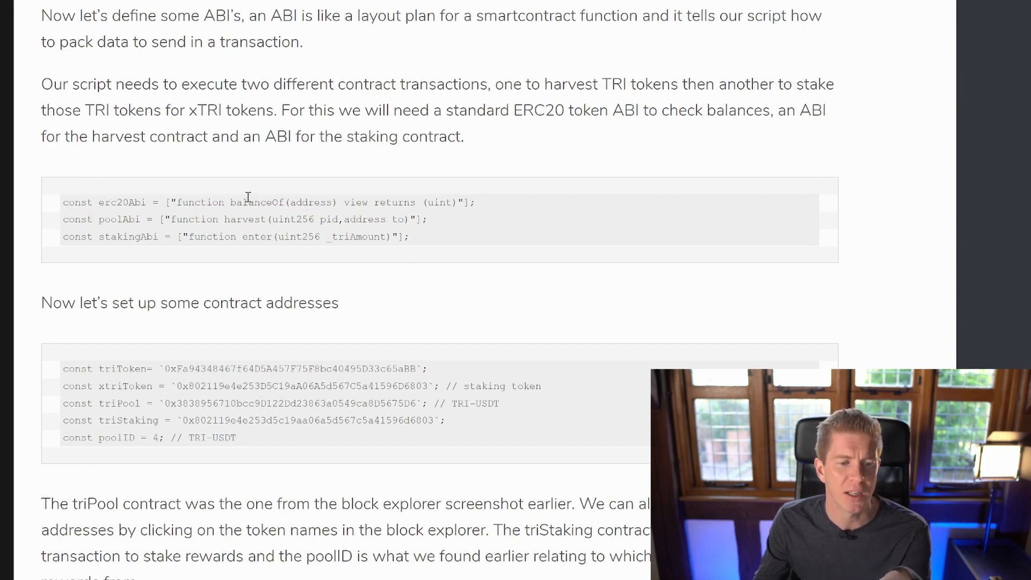
# Step: Highlight the balanceOf and enter function names, then scroll toward the addresses
pyautogui.moveTo(211, 202); pyautogui.dragTo(253, 202)
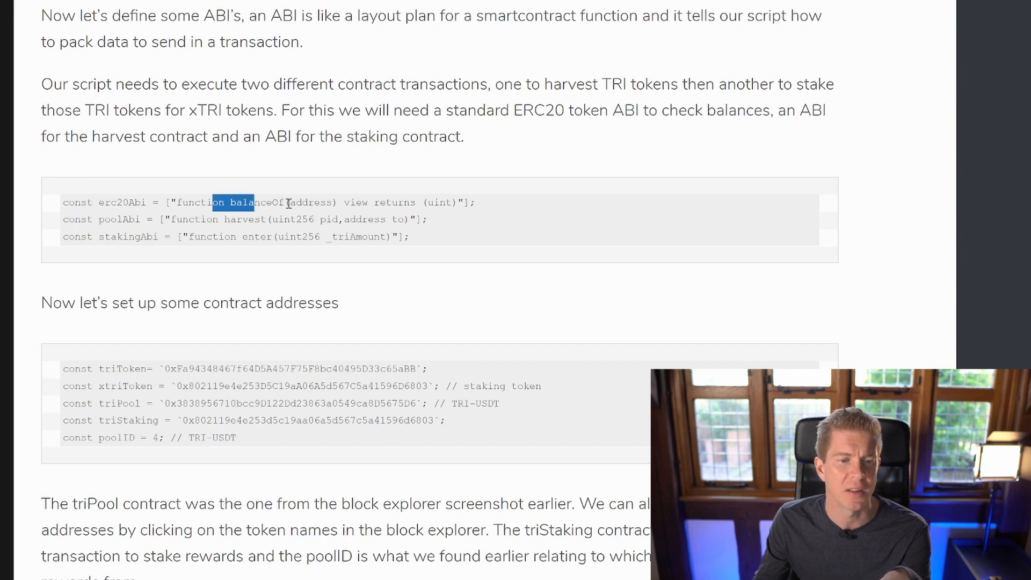
pyautogui.moveTo(287, 205)
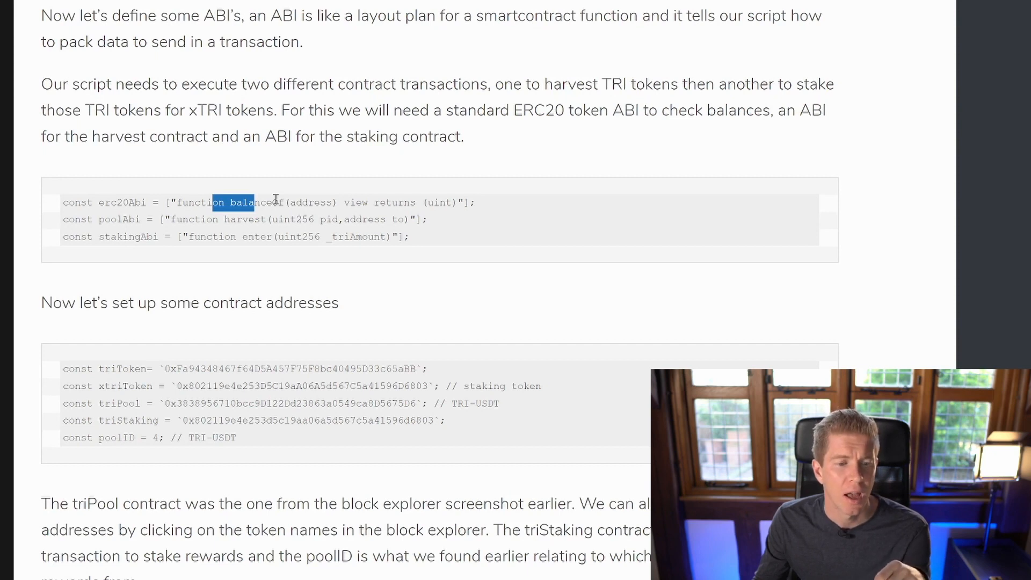
pyautogui.moveTo(152, 237)
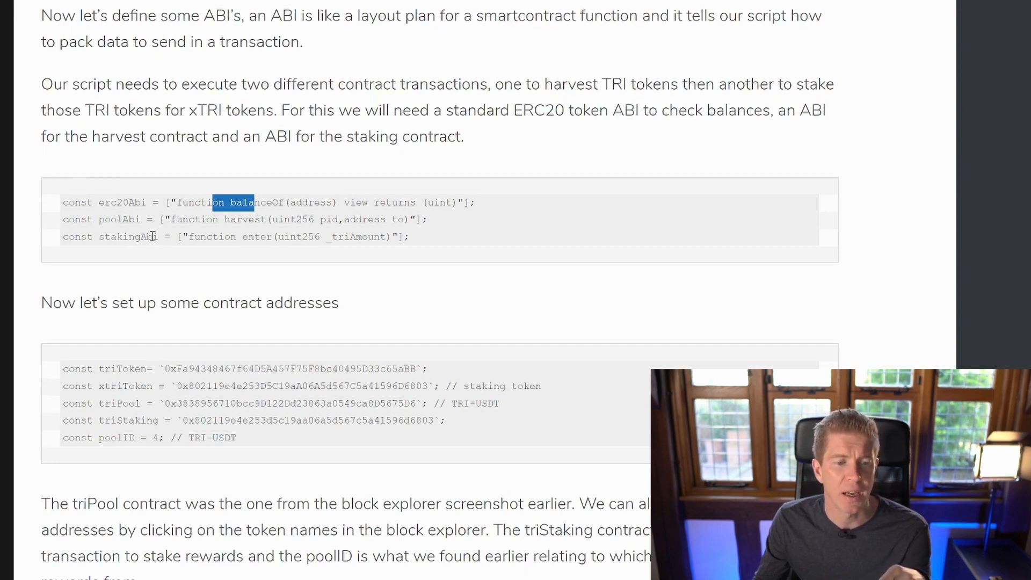
pyautogui.moveTo(241, 237)
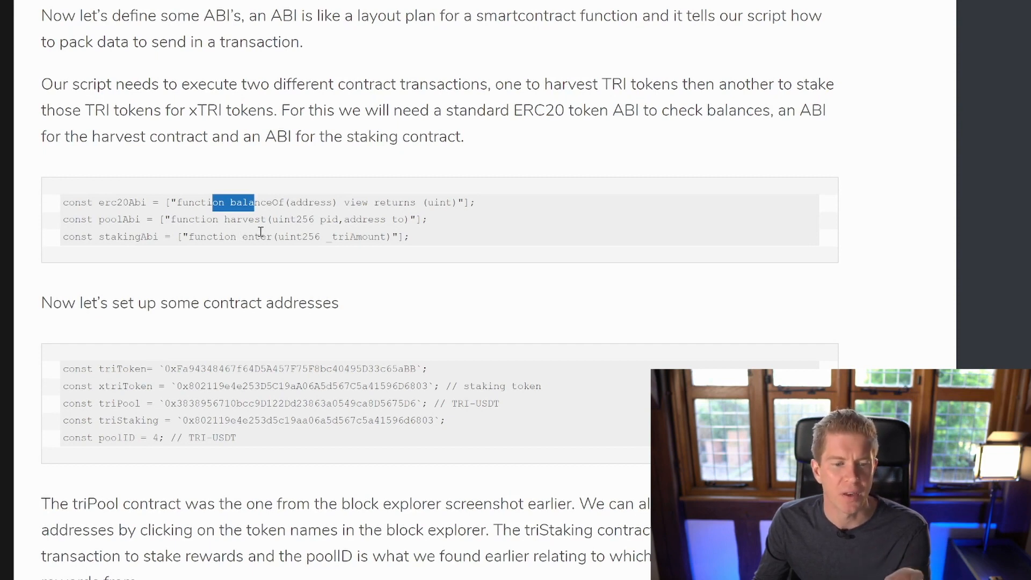
pyautogui.doubleClick(256, 237)
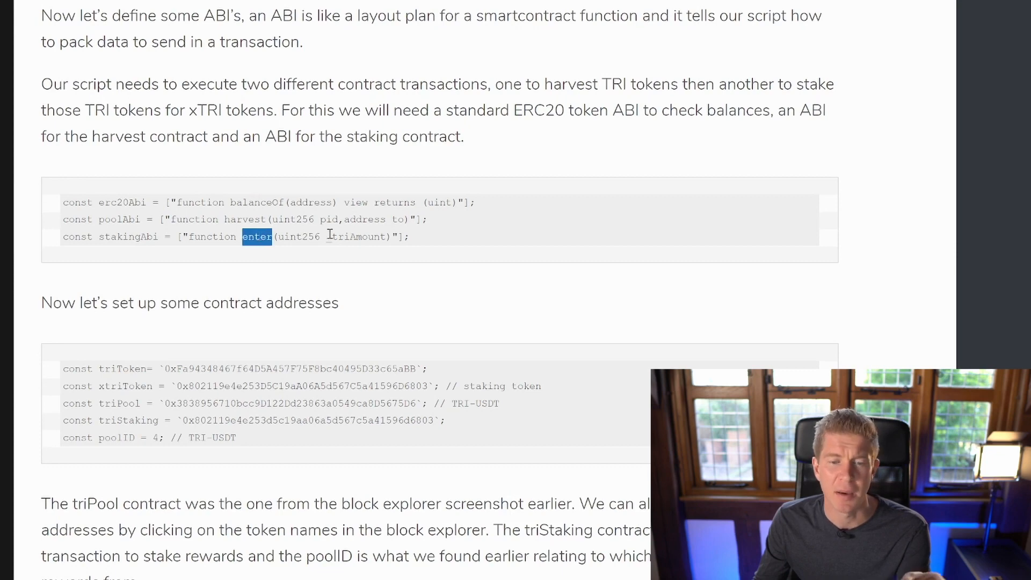
pyautogui.scroll(-3)
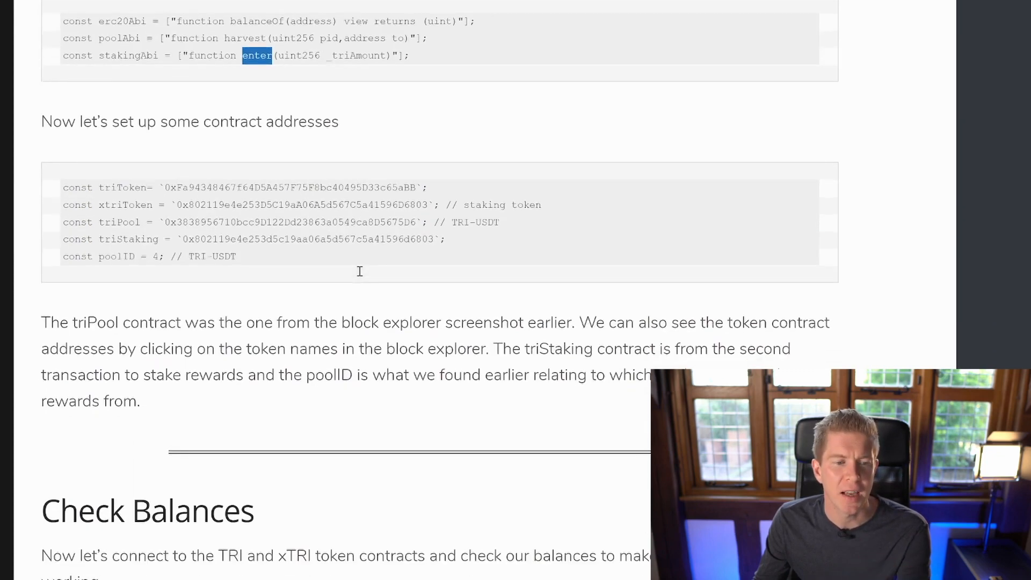
pyautogui.moveTo(187, 199)
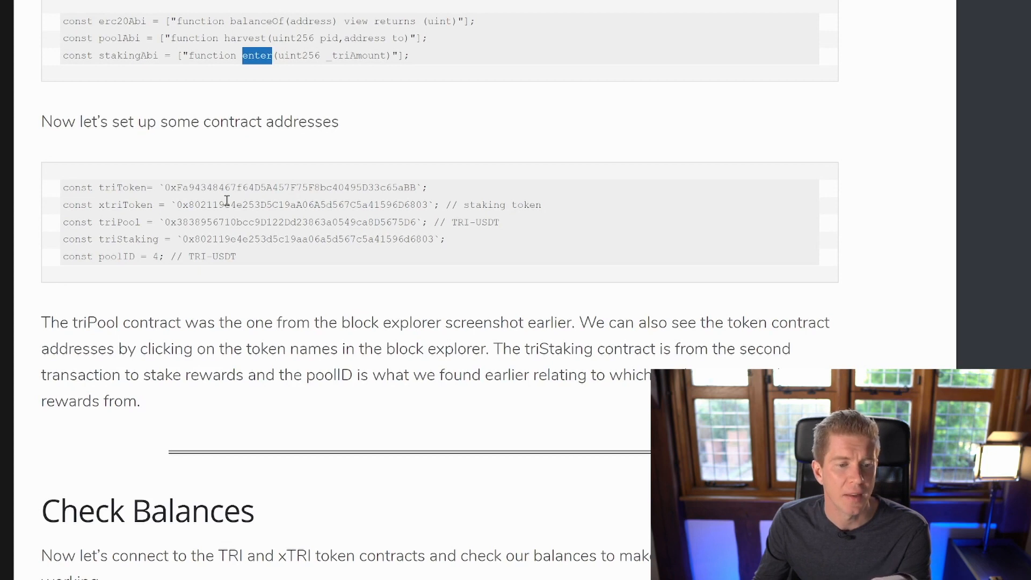
pyautogui.moveTo(226, 239)
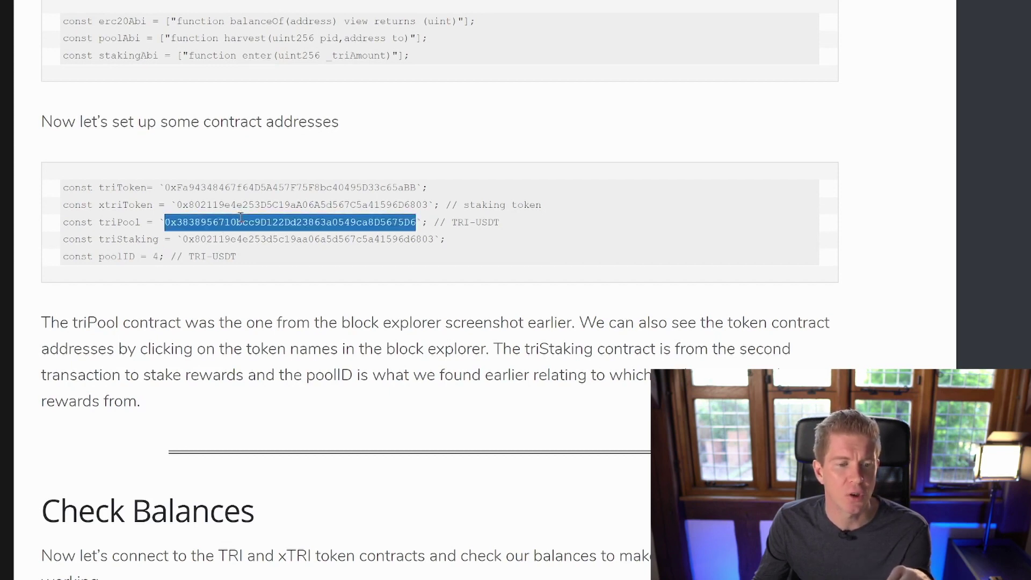
pyautogui.click(187, 256)
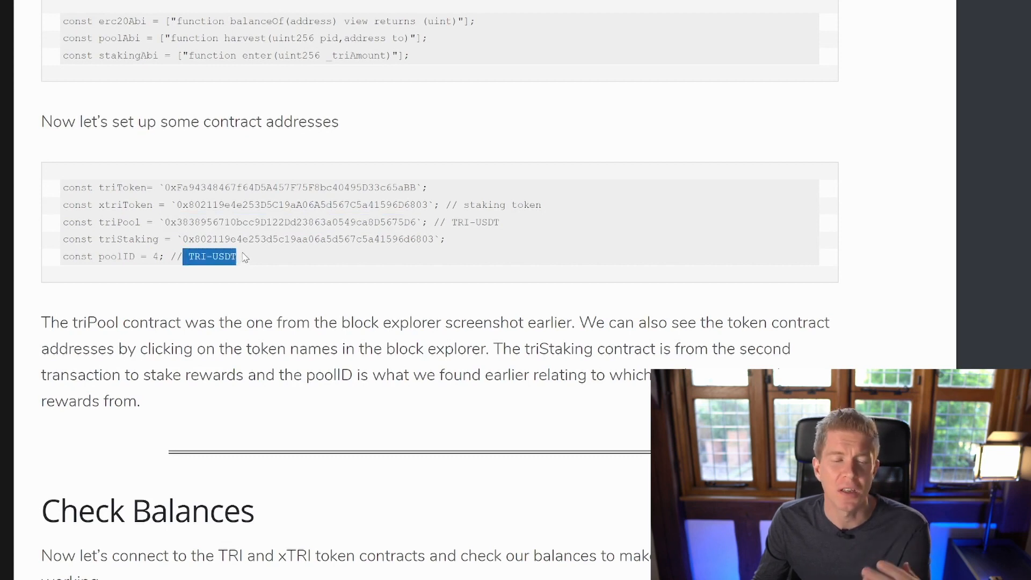
pyautogui.doubleClick(155, 256)
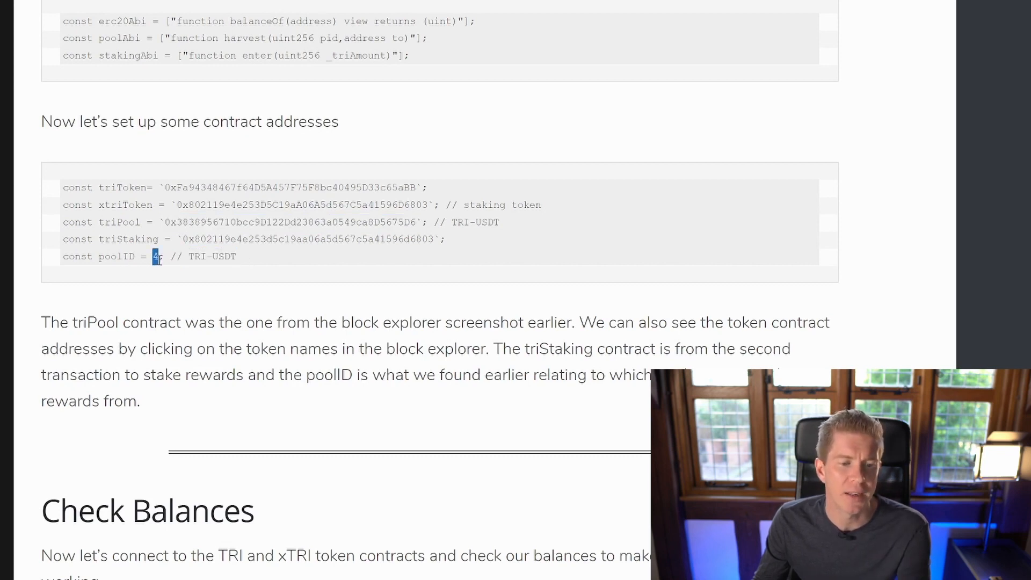
pyautogui.doubleClick(290, 222)
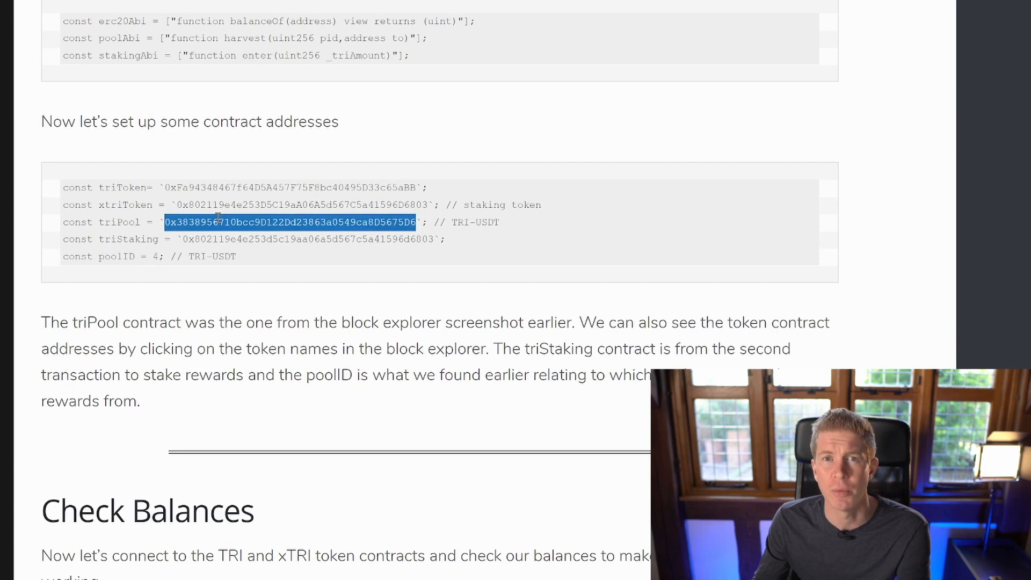
pyautogui.scroll(-3)
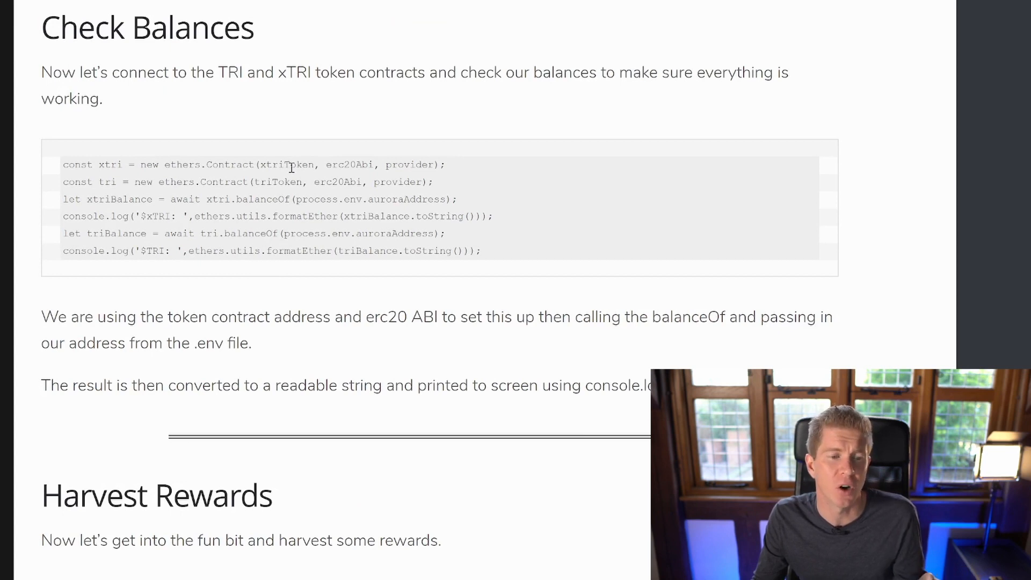
pyautogui.moveTo(176, 188)
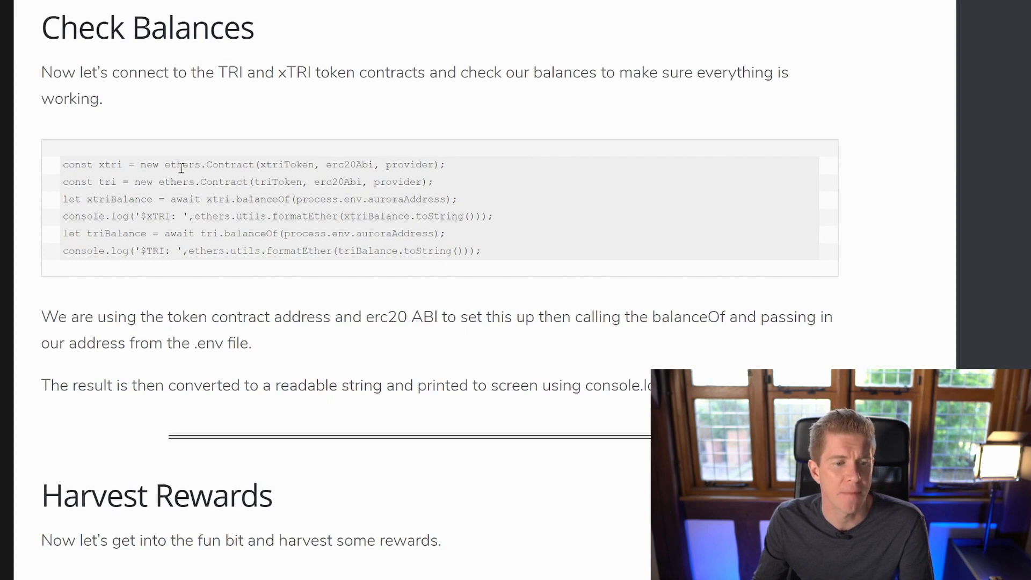
pyautogui.moveTo(273, 163)
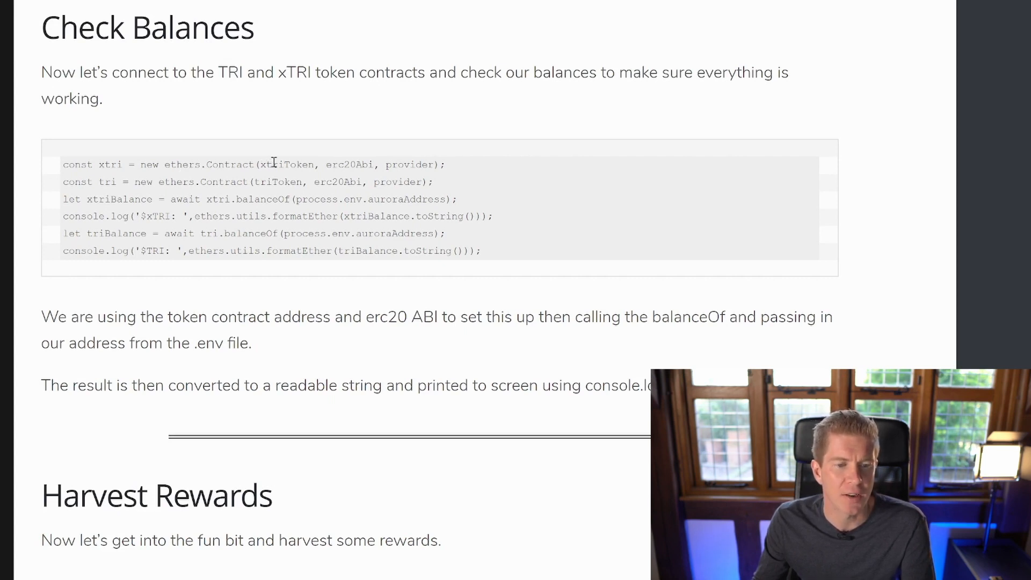
pyautogui.doubleClick(287, 164)
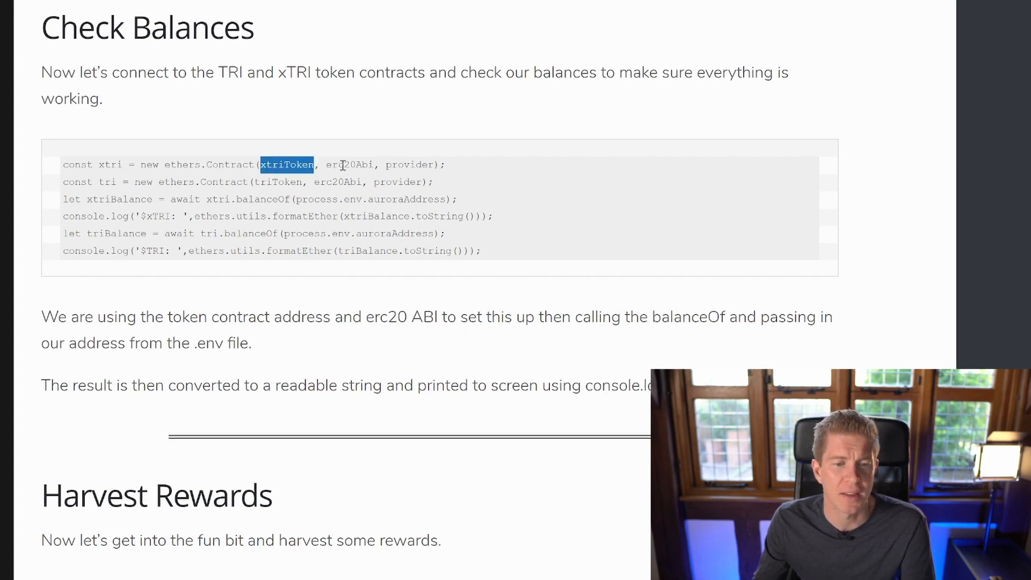
pyautogui.doubleClick(350, 165)
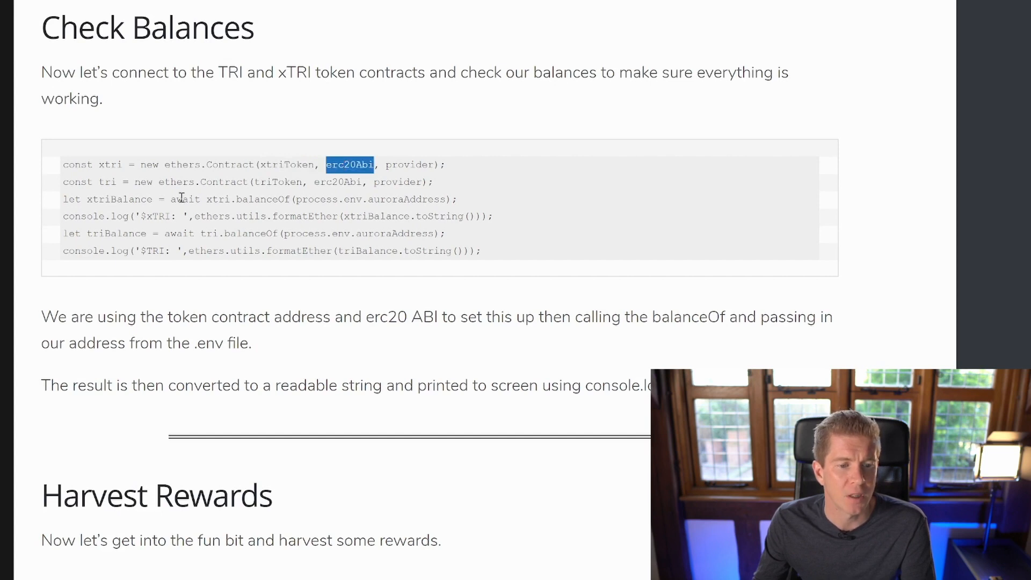
pyautogui.doubleClick(262, 199)
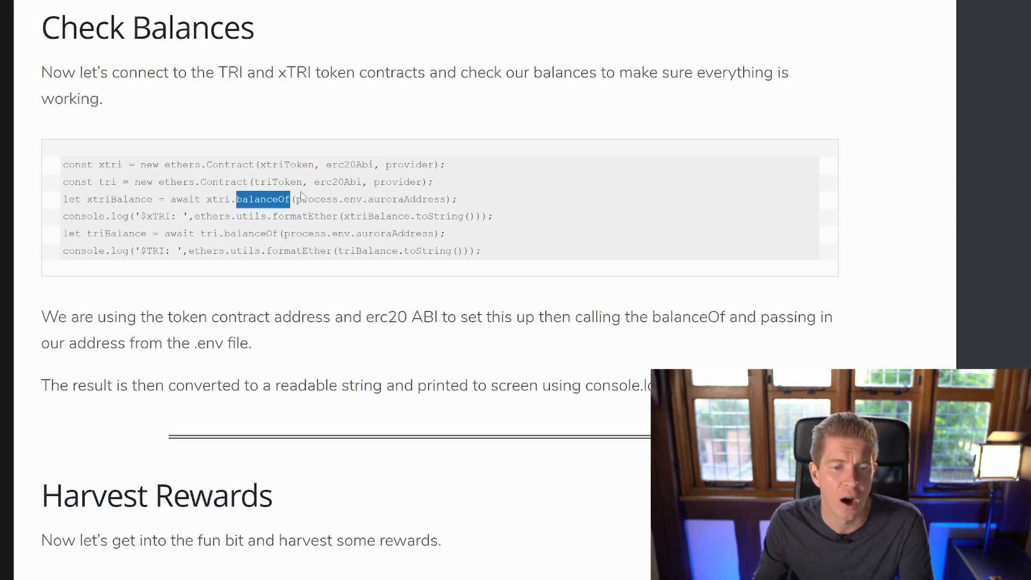
pyautogui.moveTo(374, 200)
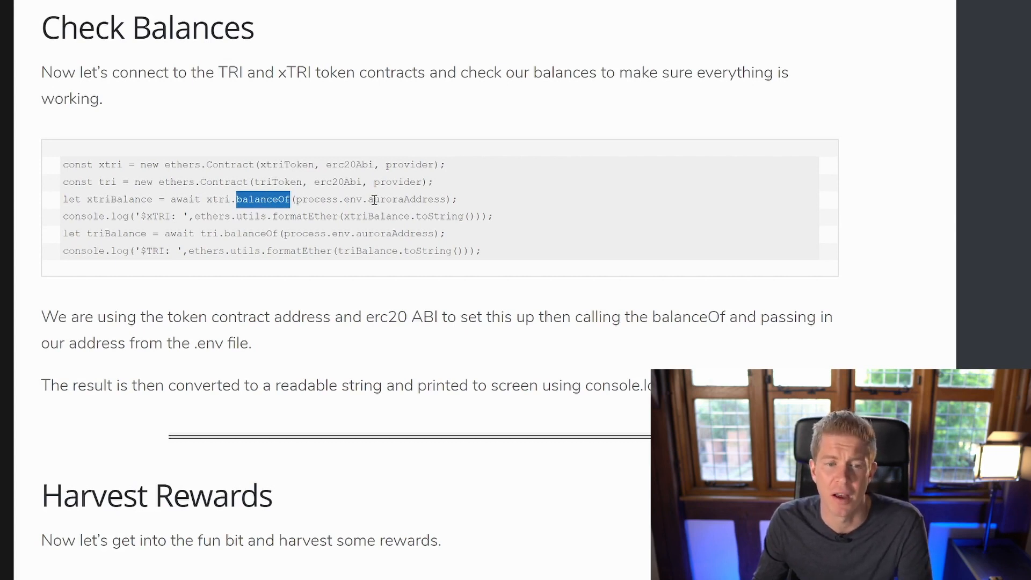
pyautogui.scroll(-3)
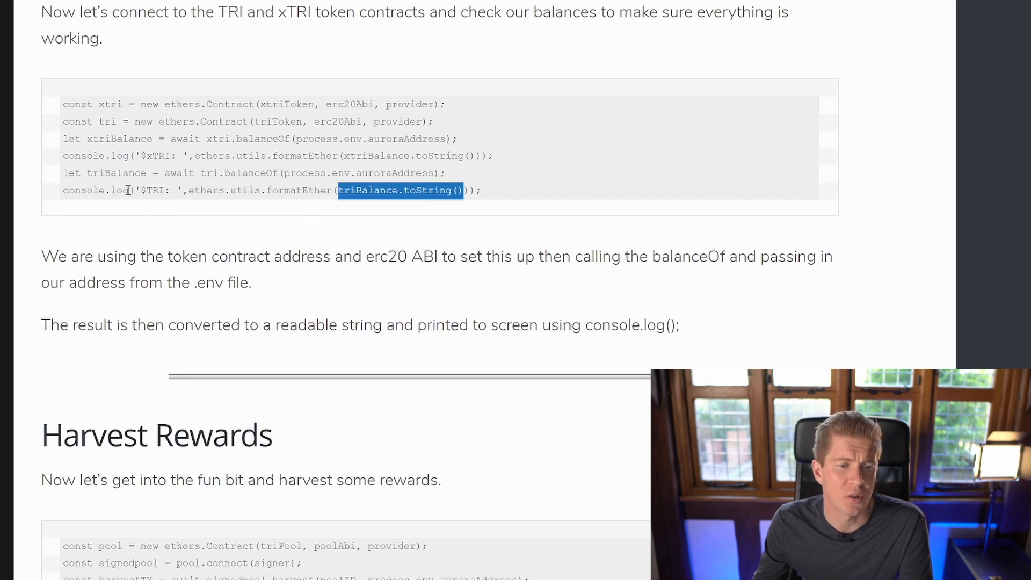
pyautogui.scroll(-3)
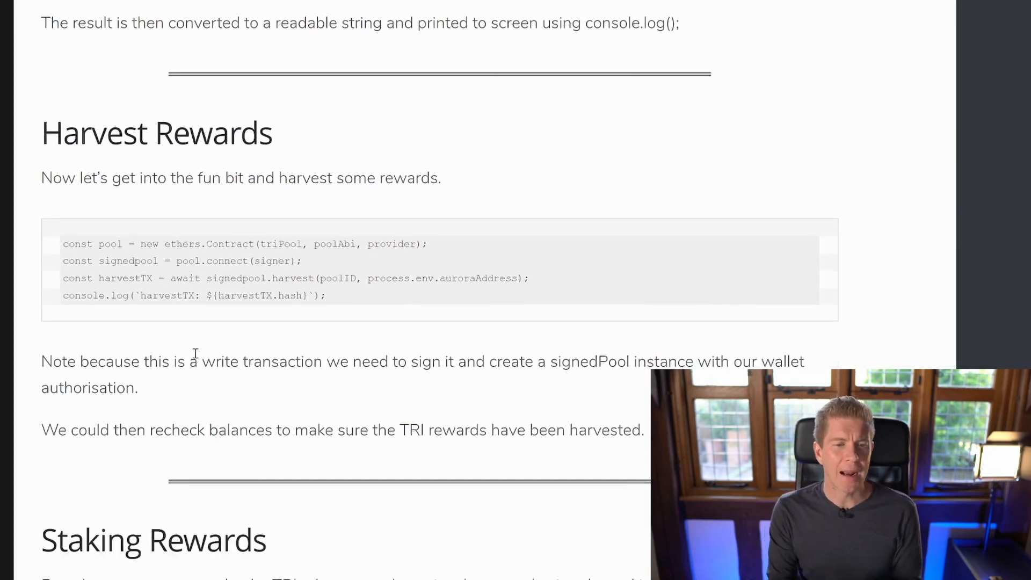
pyautogui.scroll(-3)
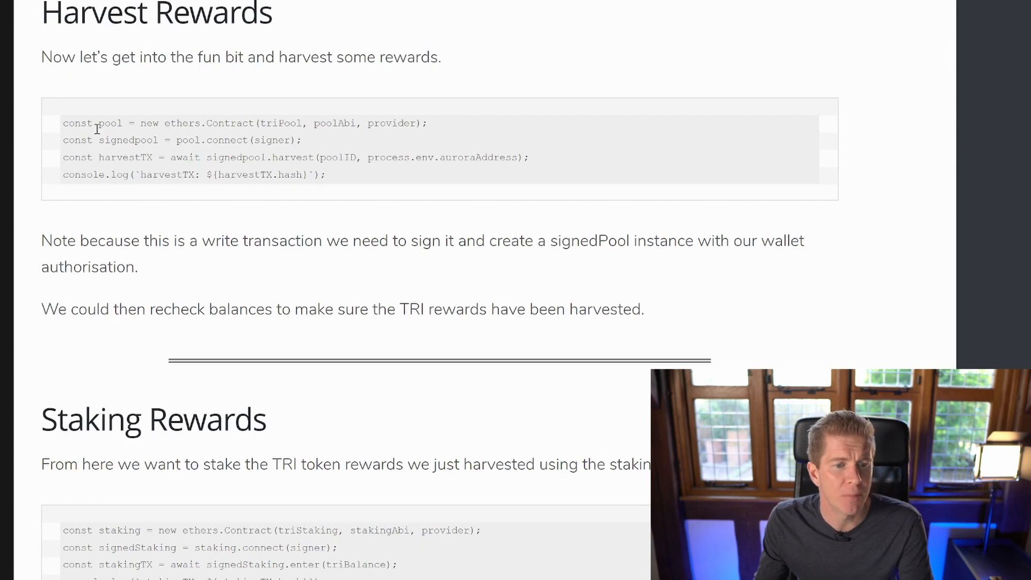
pyautogui.moveTo(273, 125)
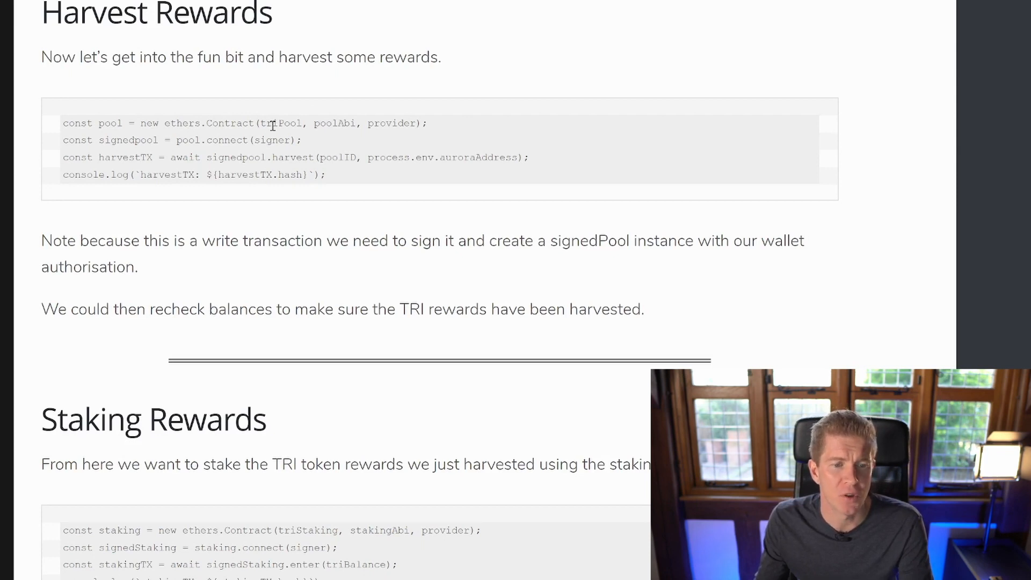
pyautogui.moveTo(330, 125)
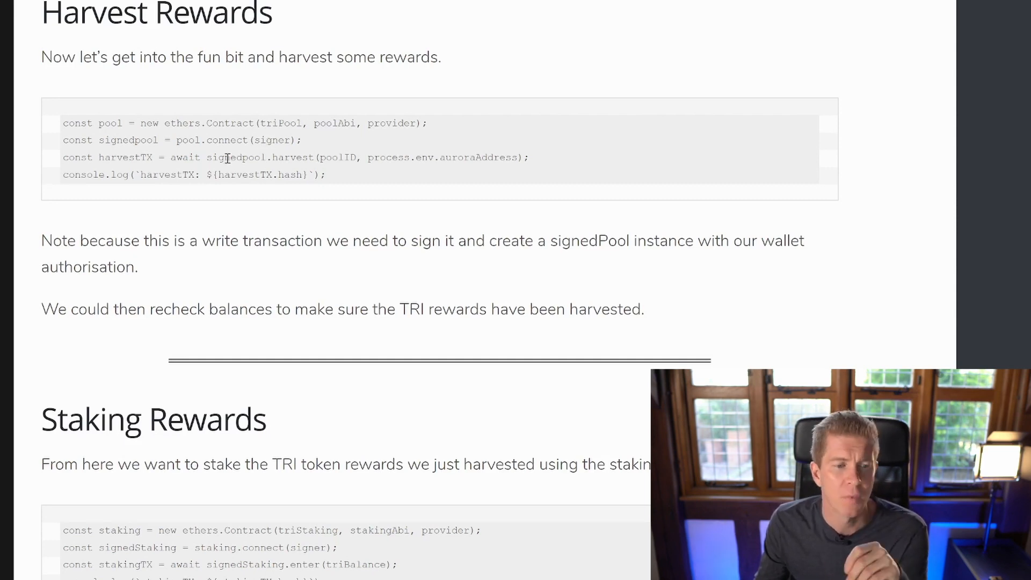
pyautogui.doubleClick(237, 158)
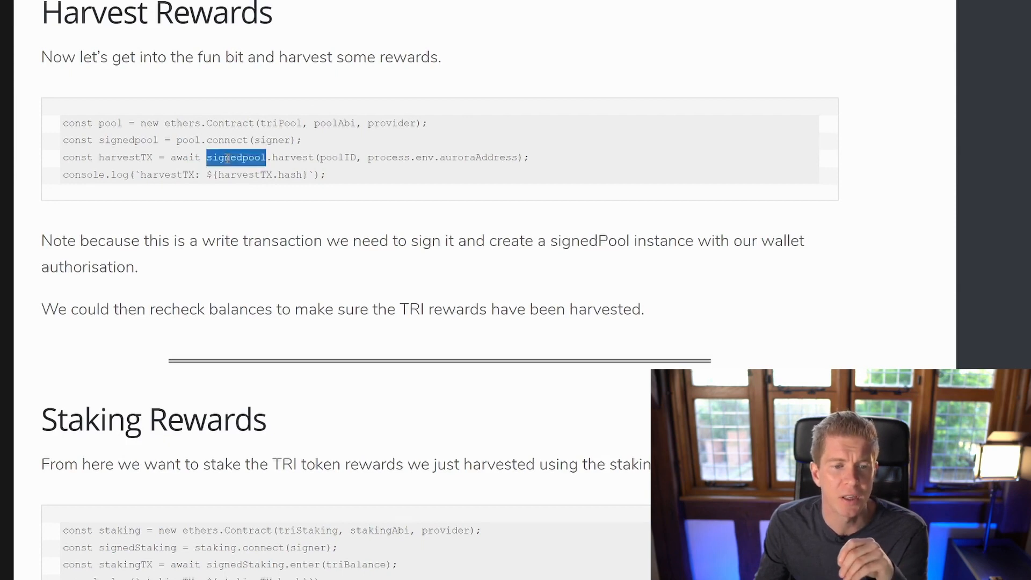
pyautogui.doubleClick(293, 158)
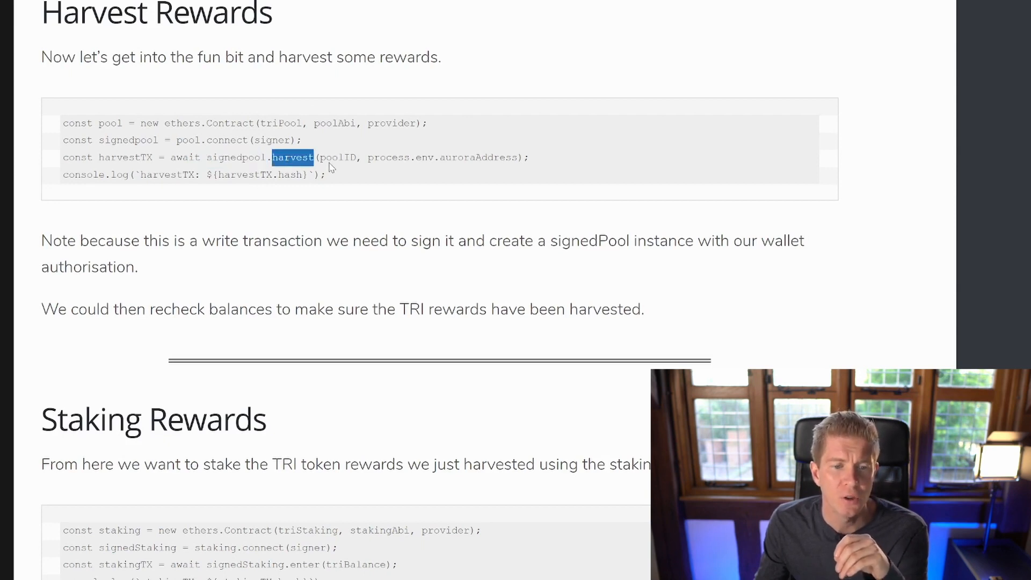
pyautogui.doubleClick(337, 158)
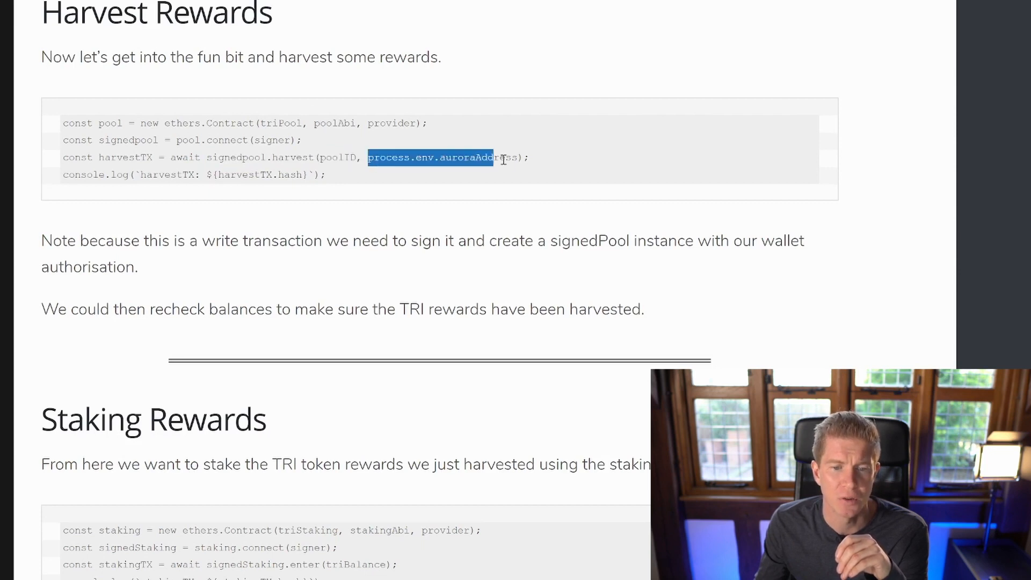
pyautogui.click(123, 176)
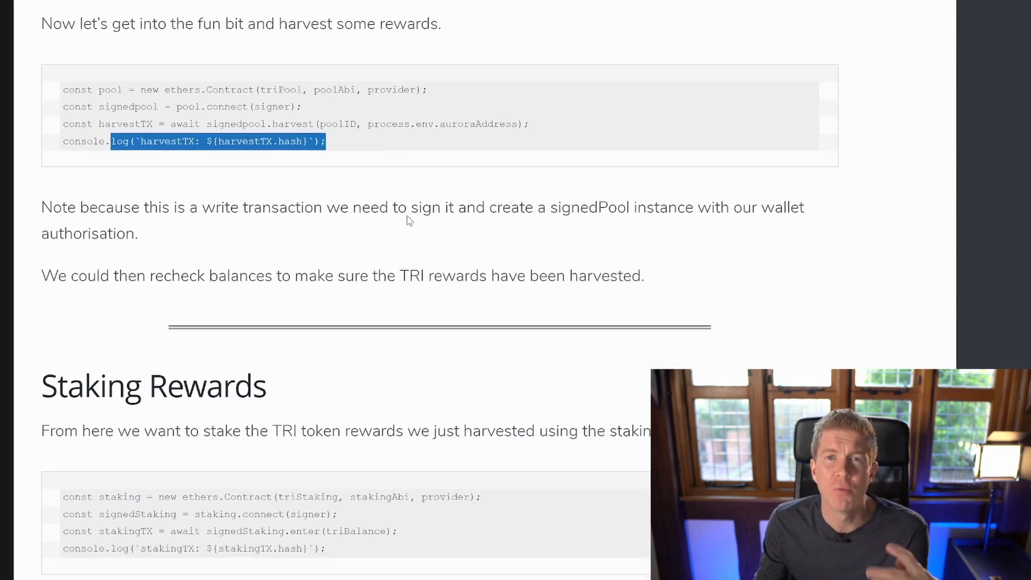
pyautogui.scroll(-3)
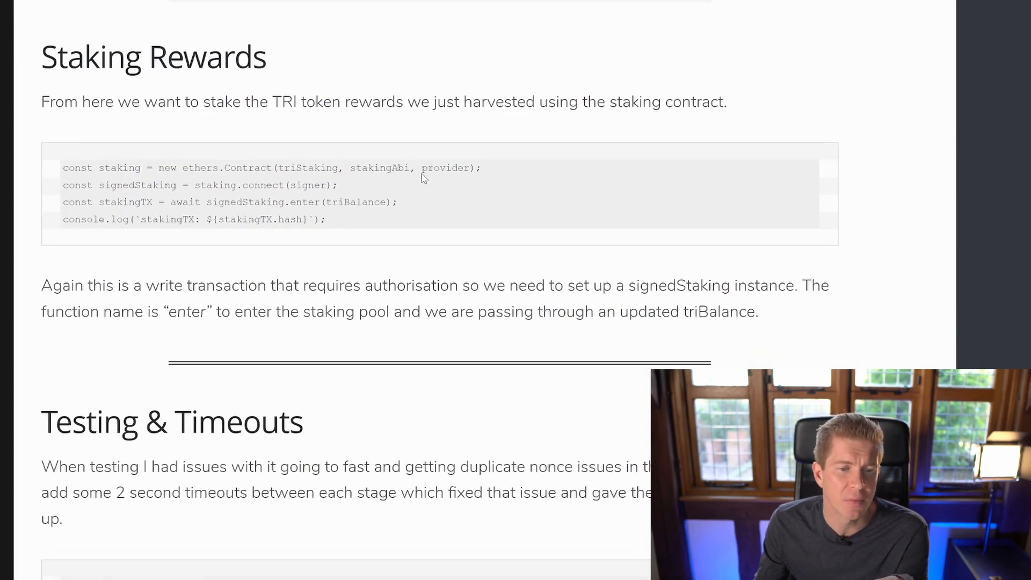
pyautogui.doubleClick(307, 167)
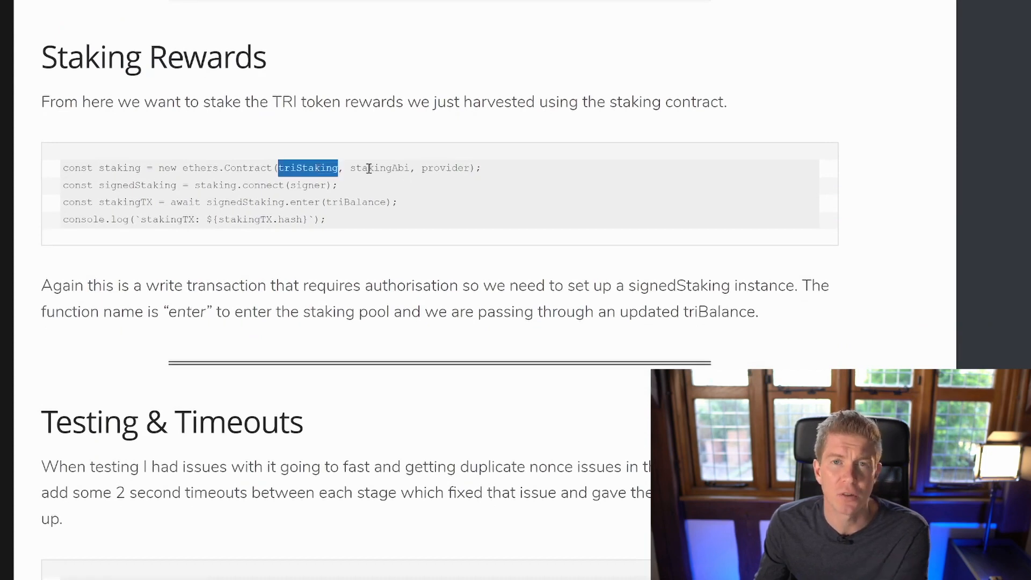
pyautogui.doubleClick(380, 168)
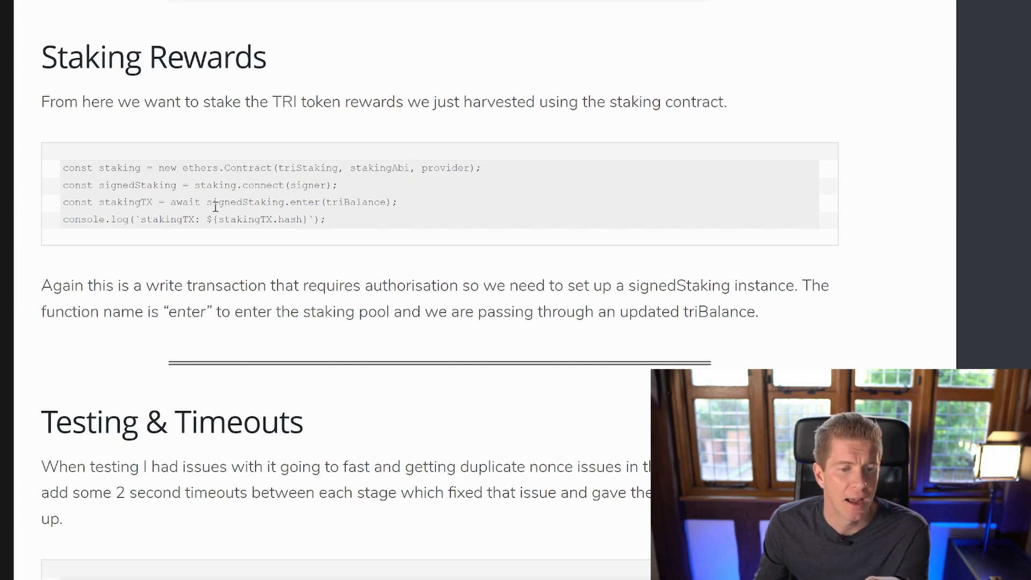
pyautogui.doubleClick(303, 202)
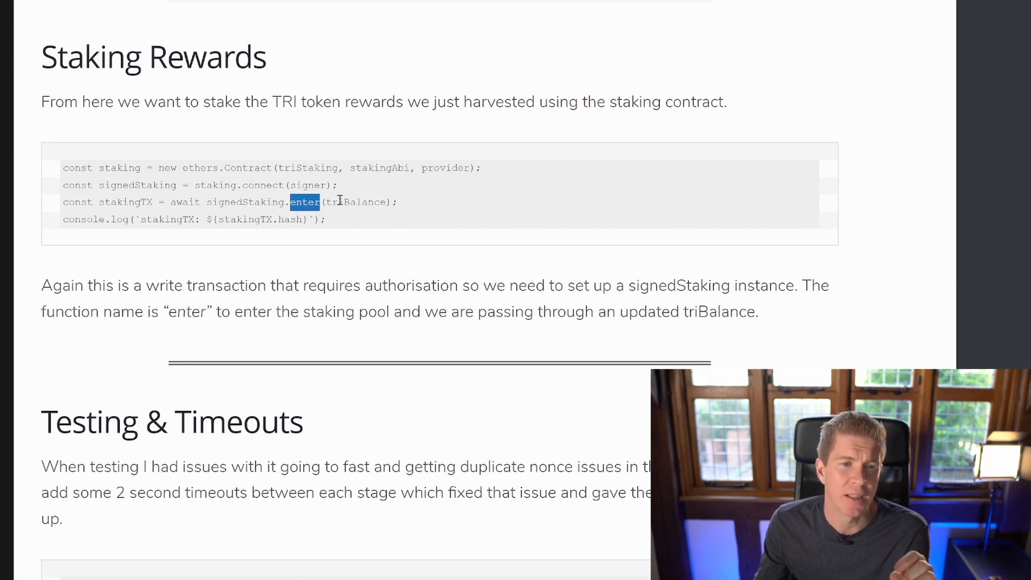
pyautogui.scroll(3)
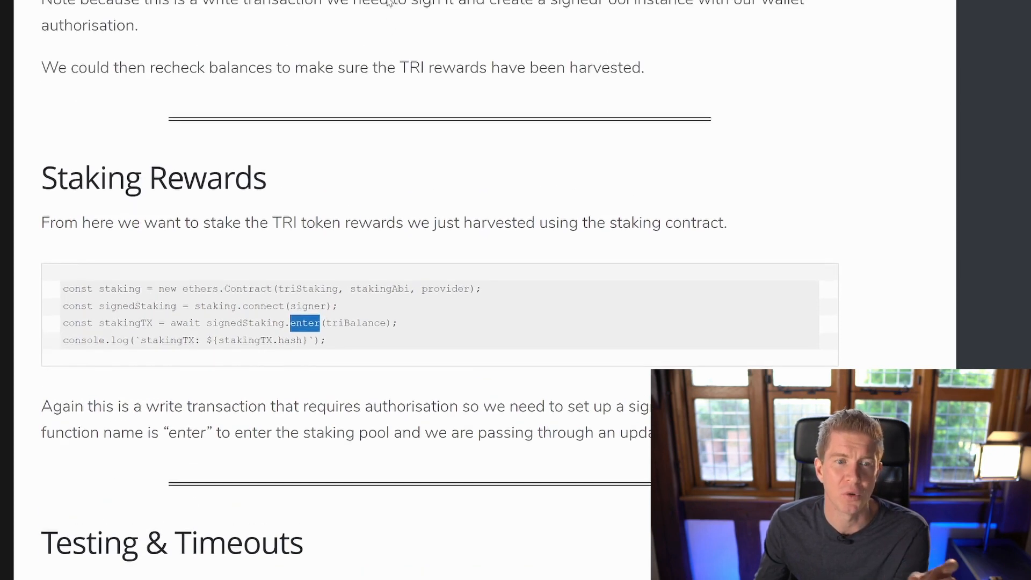
pyautogui.moveTo(349, 268)
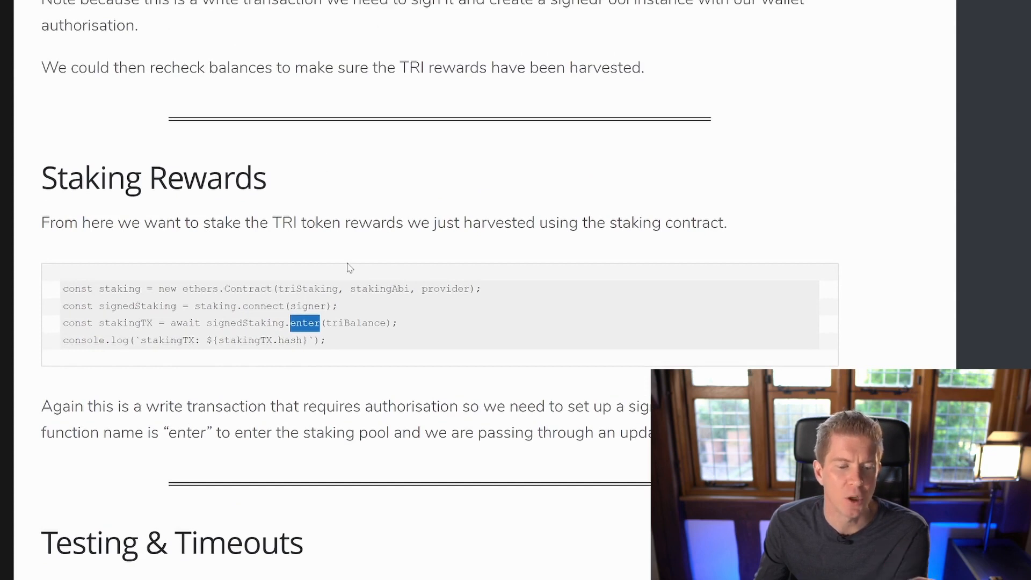
pyautogui.doubleClick(355, 323)
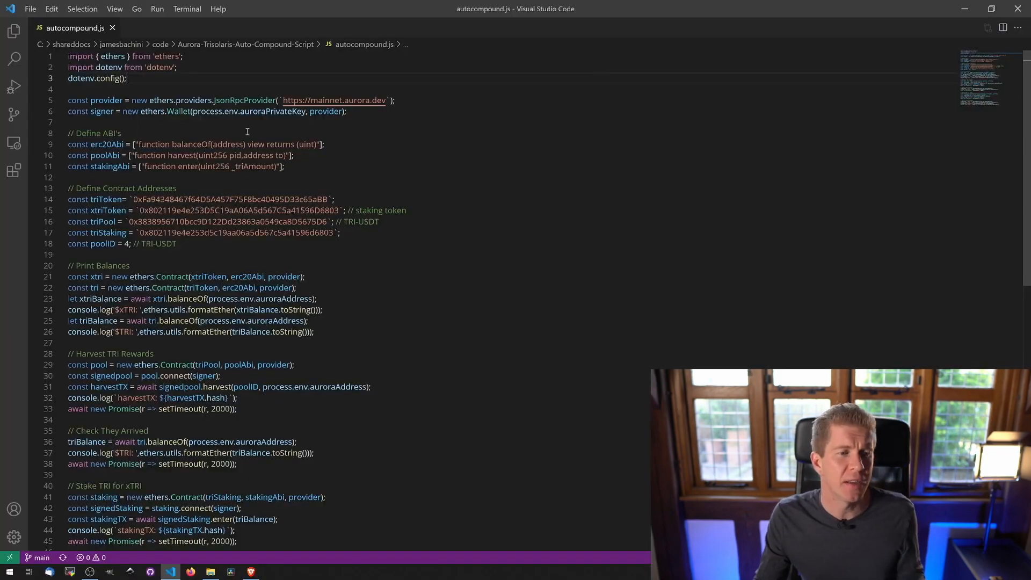
pyautogui.scroll(-3)
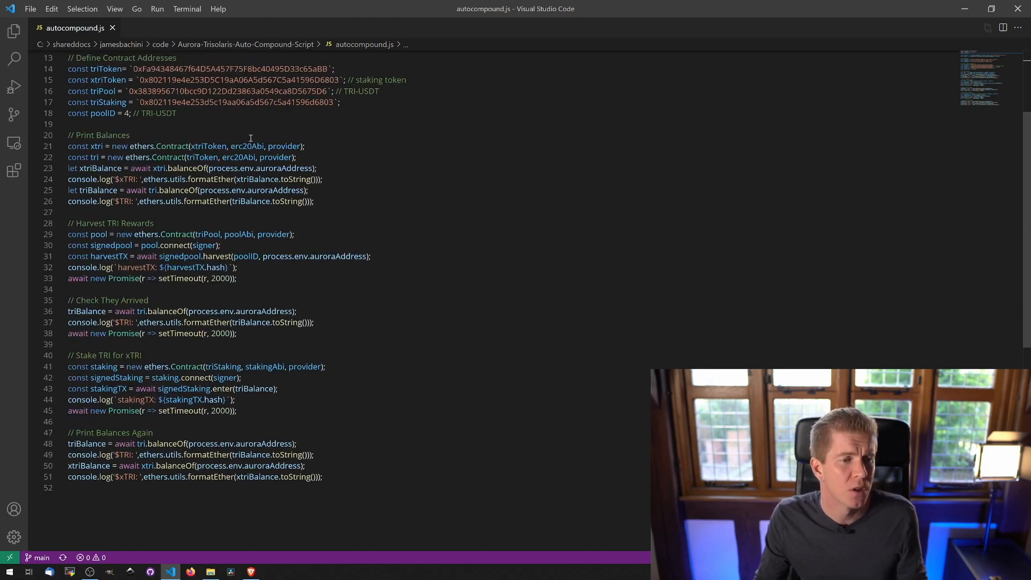
pyautogui.moveTo(258, 287)
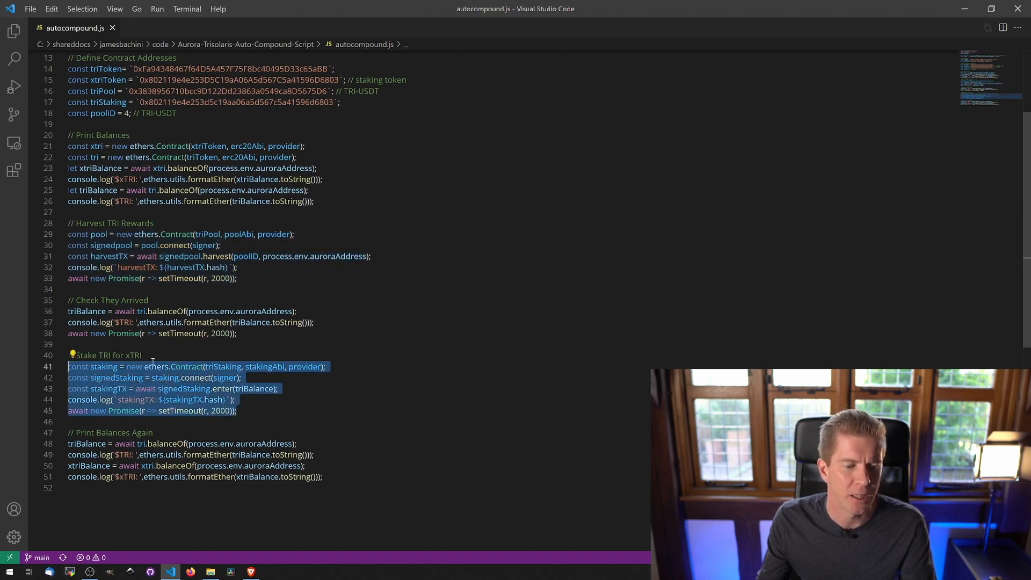
pyautogui.click(225, 344)
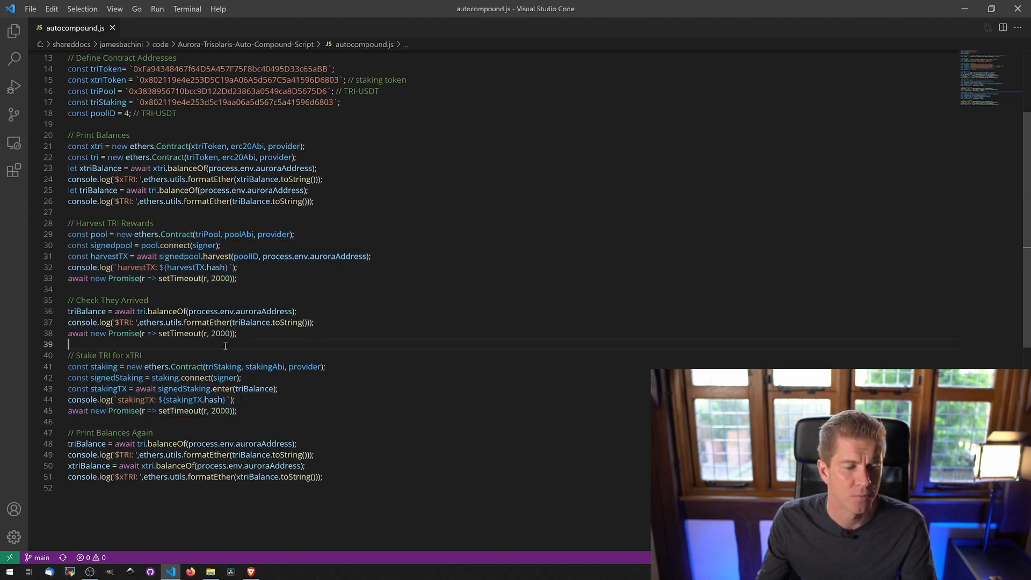